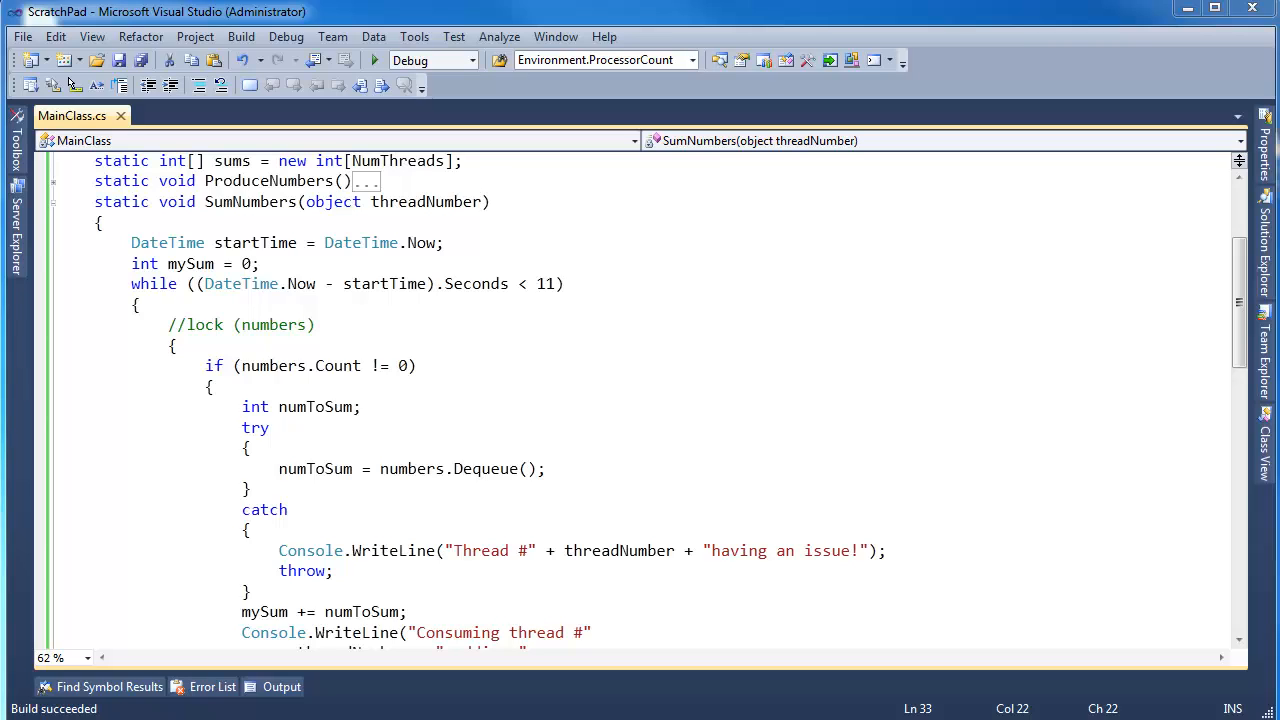
mouse_move(355, 323)
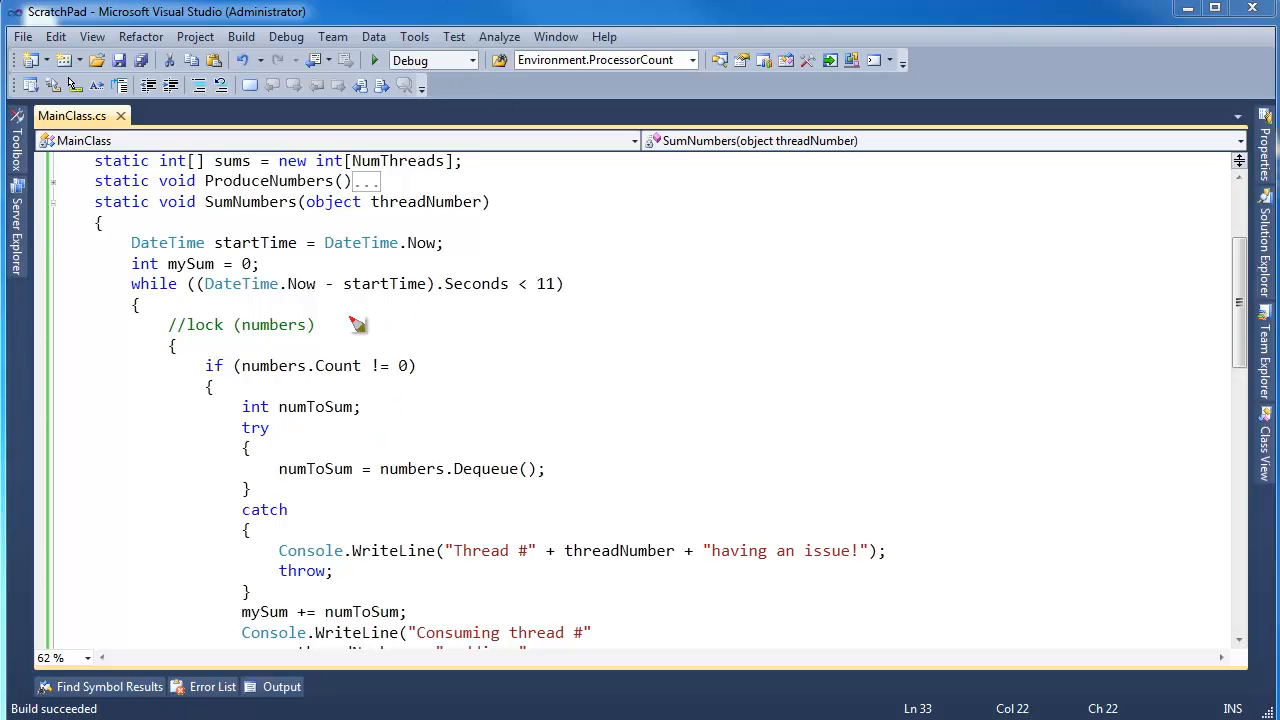
mouse_move(373, 313)
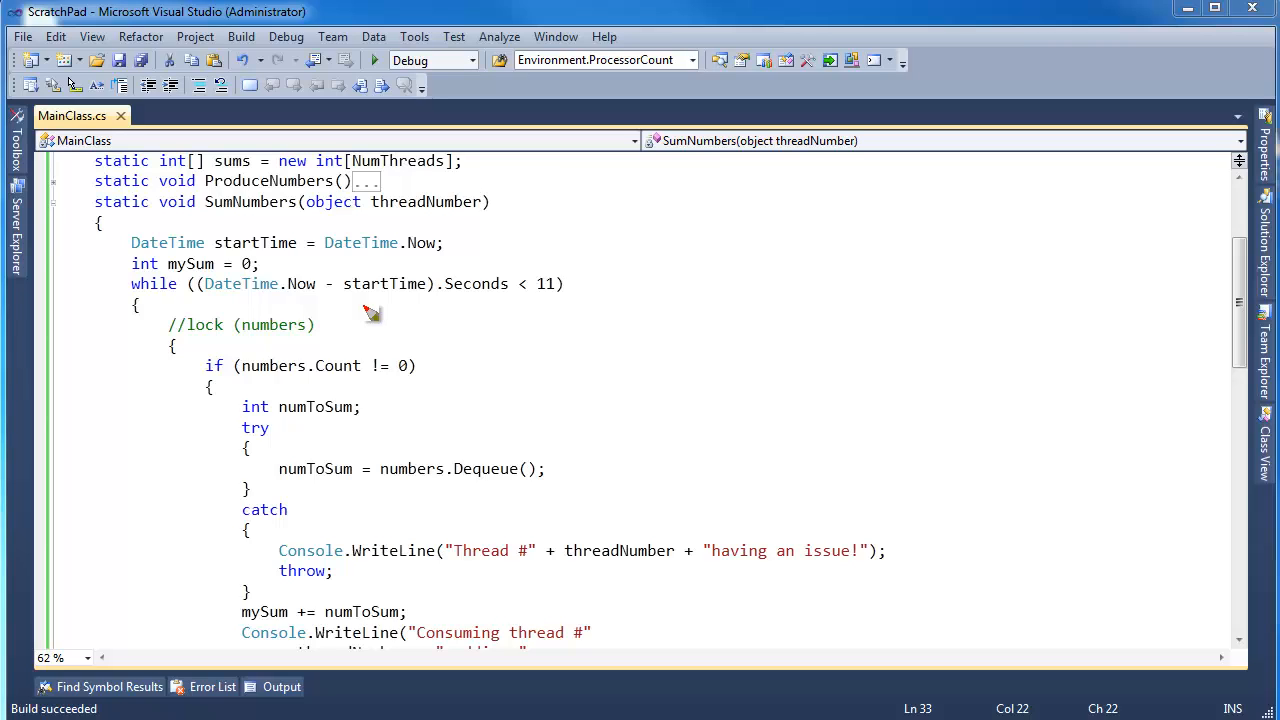
mouse_move(290, 305)
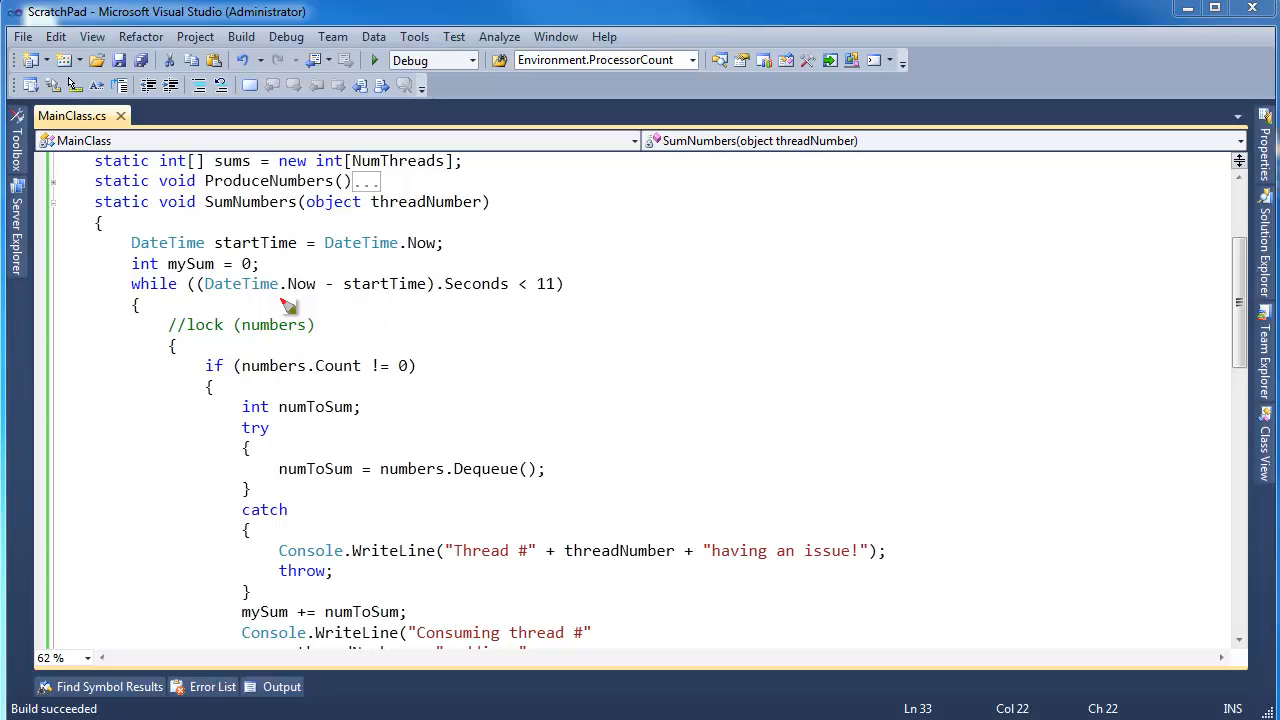
- Uncomment lock (numbers) in SumNumbers; sketch thread 0 entering while threads 1 and 2 wait
left_click_drag(295, 325, 285, 395)
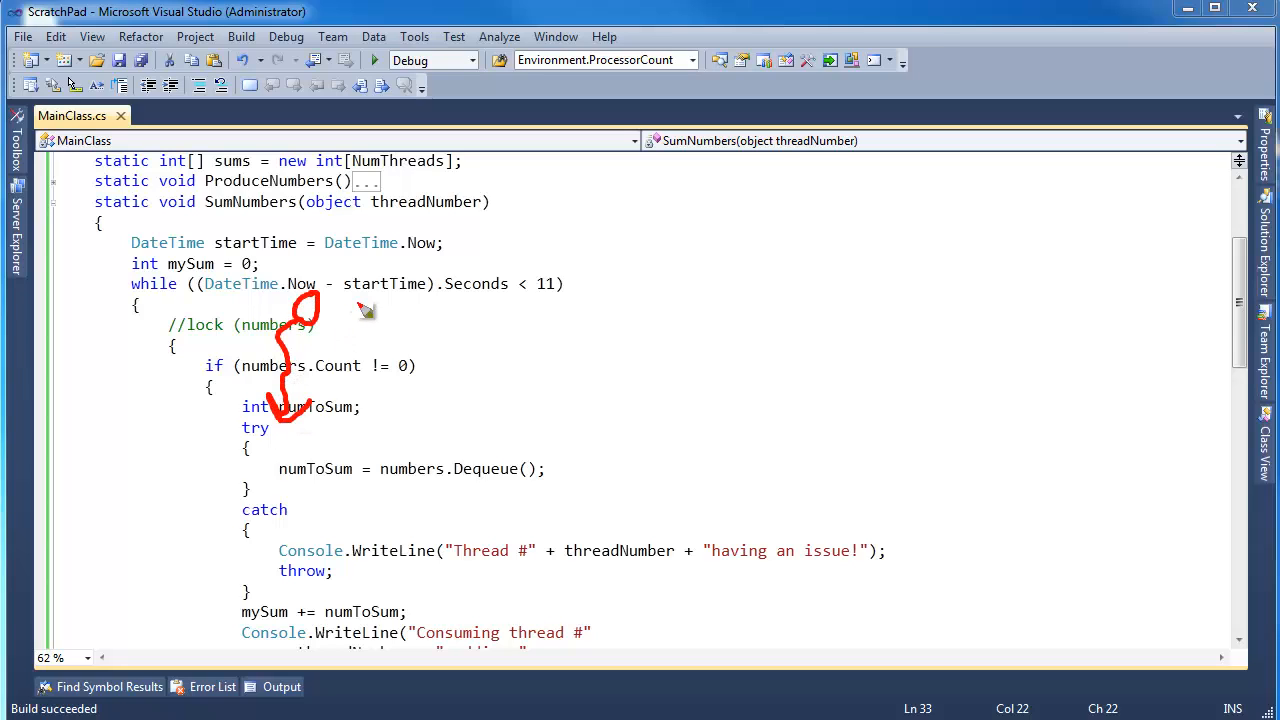
left_click_drag(345, 320, 350, 410)
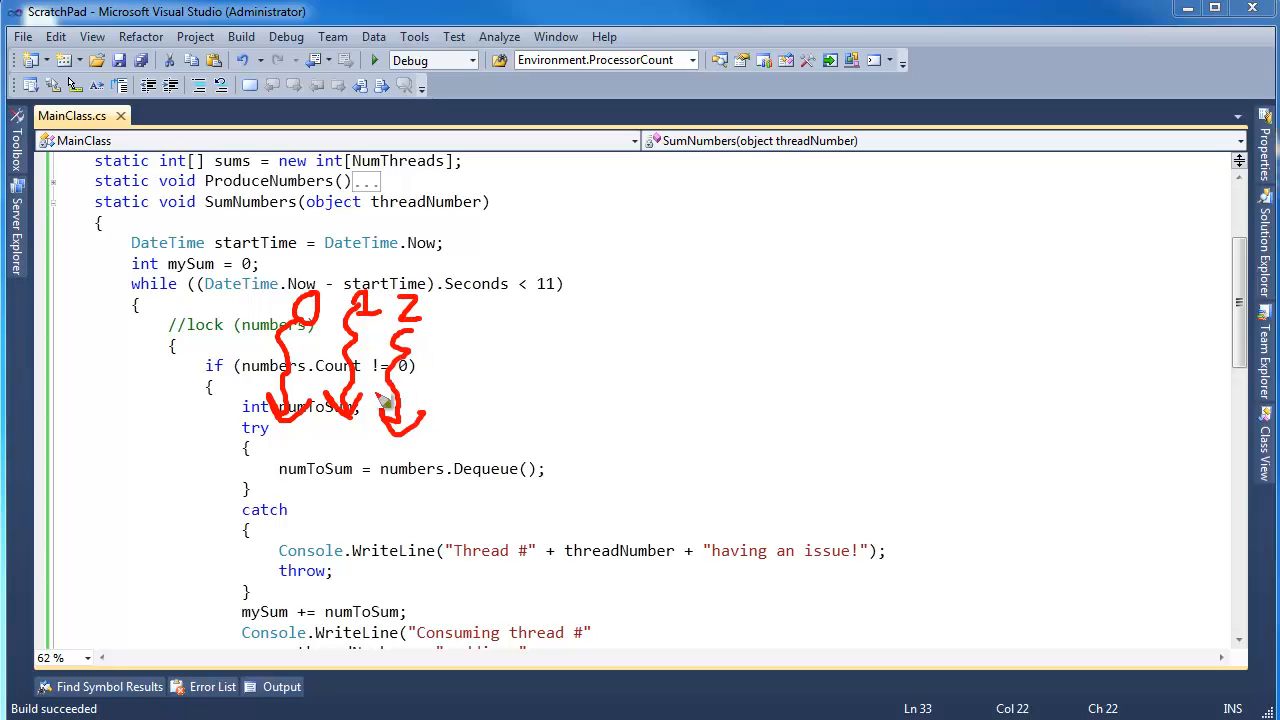
mouse_move(470, 390)
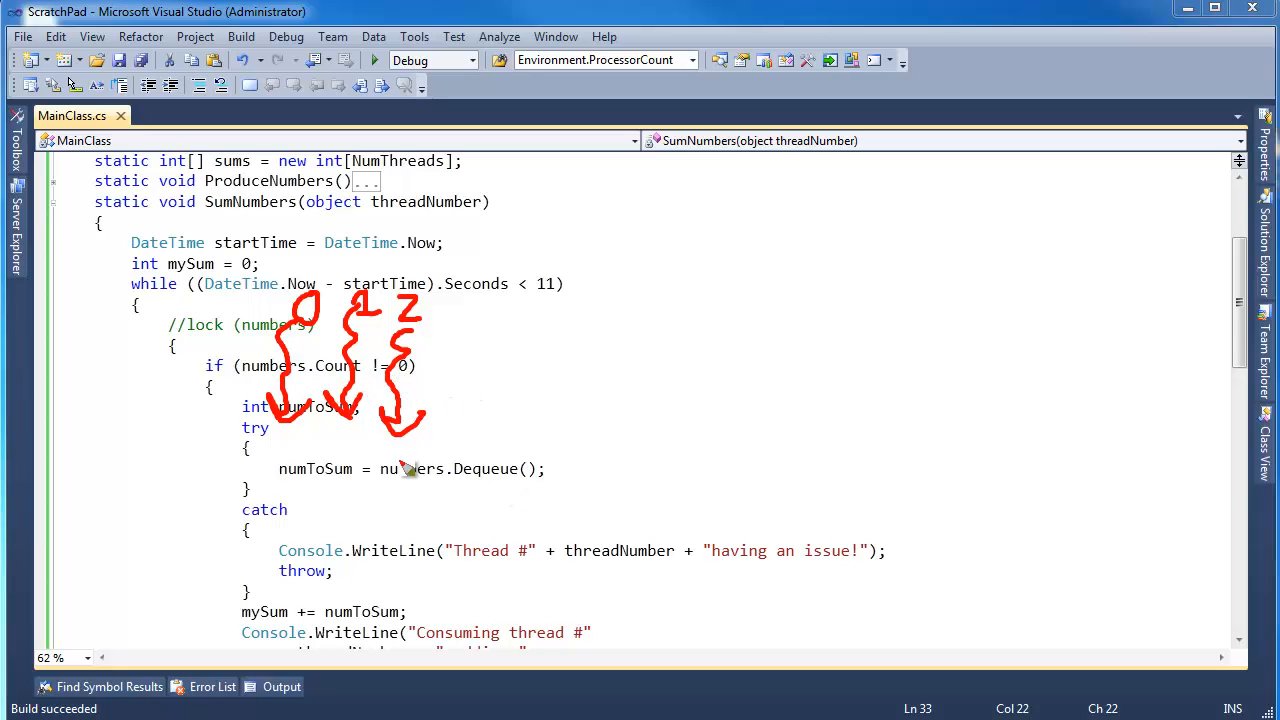
mouse_move(527, 481)
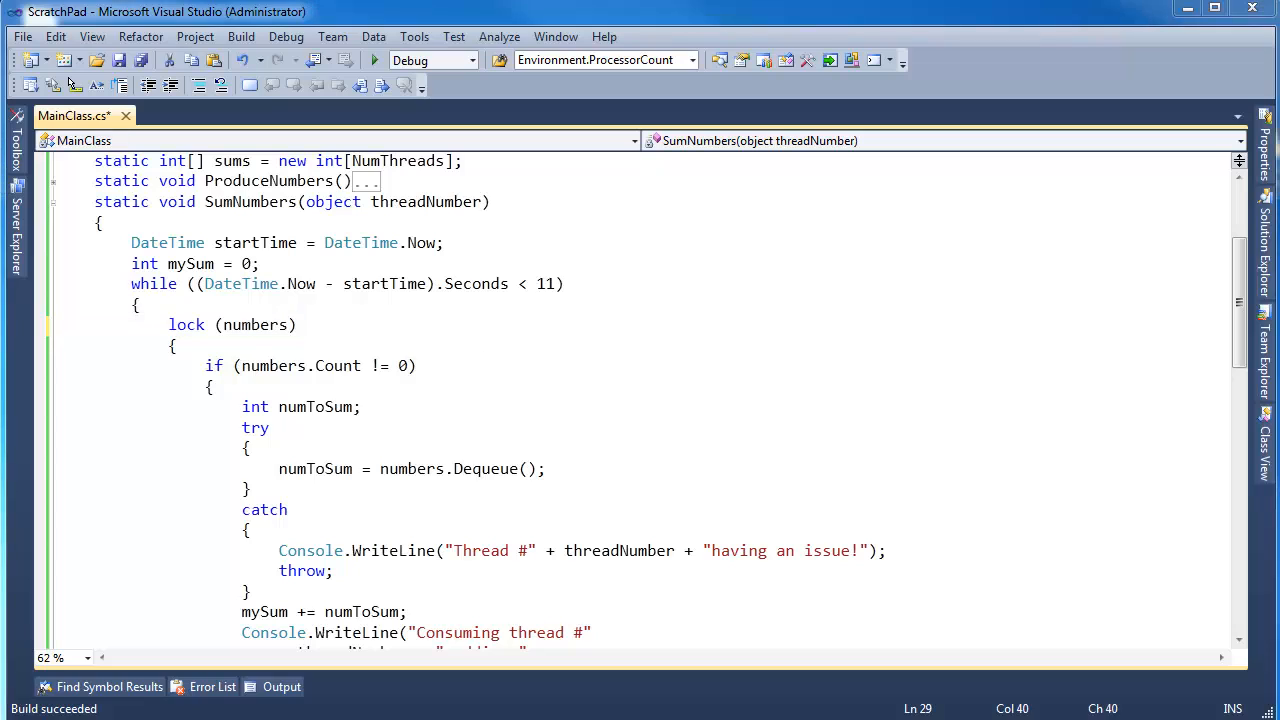
mouse_move(283, 270)
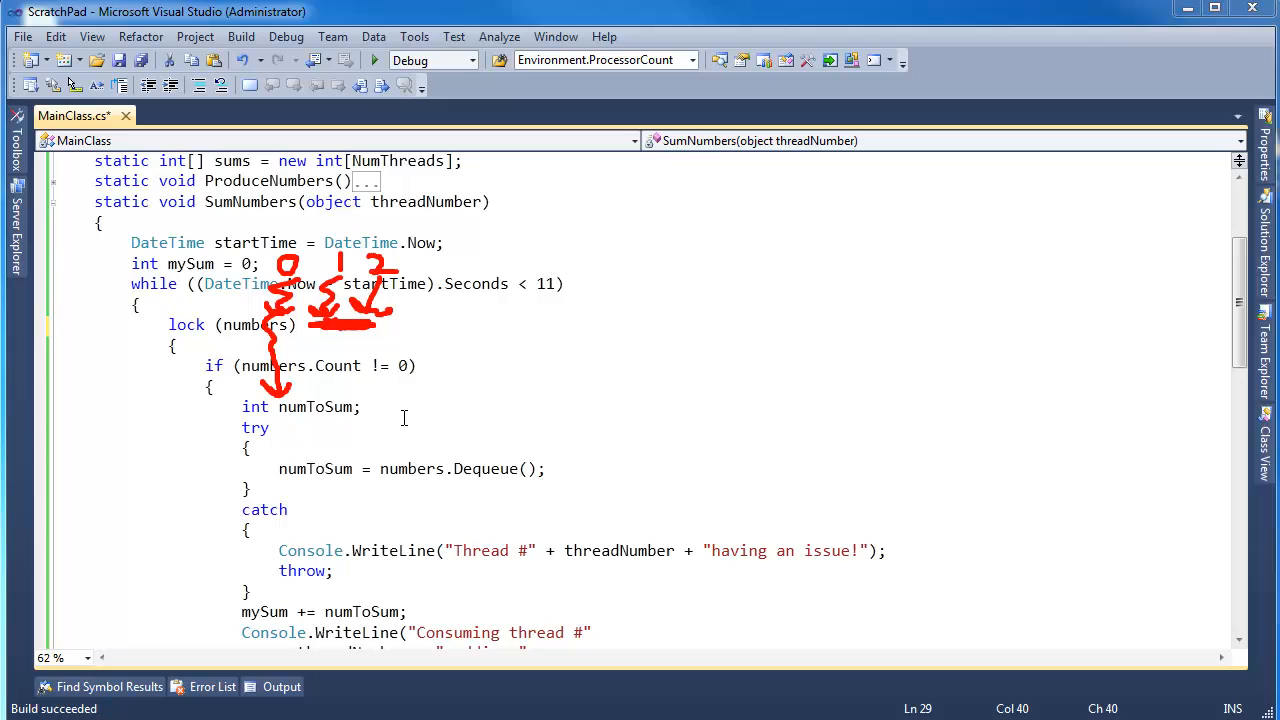
scroll("down", 3)
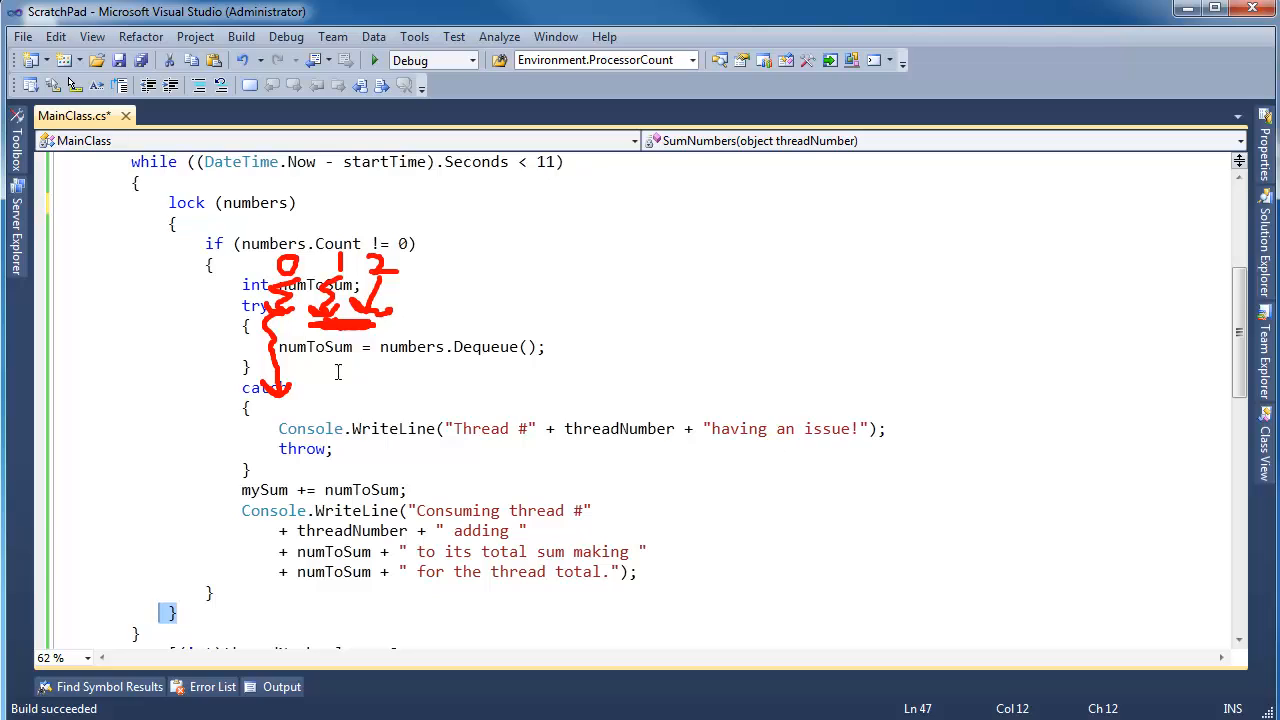
mouse_move(367, 406)
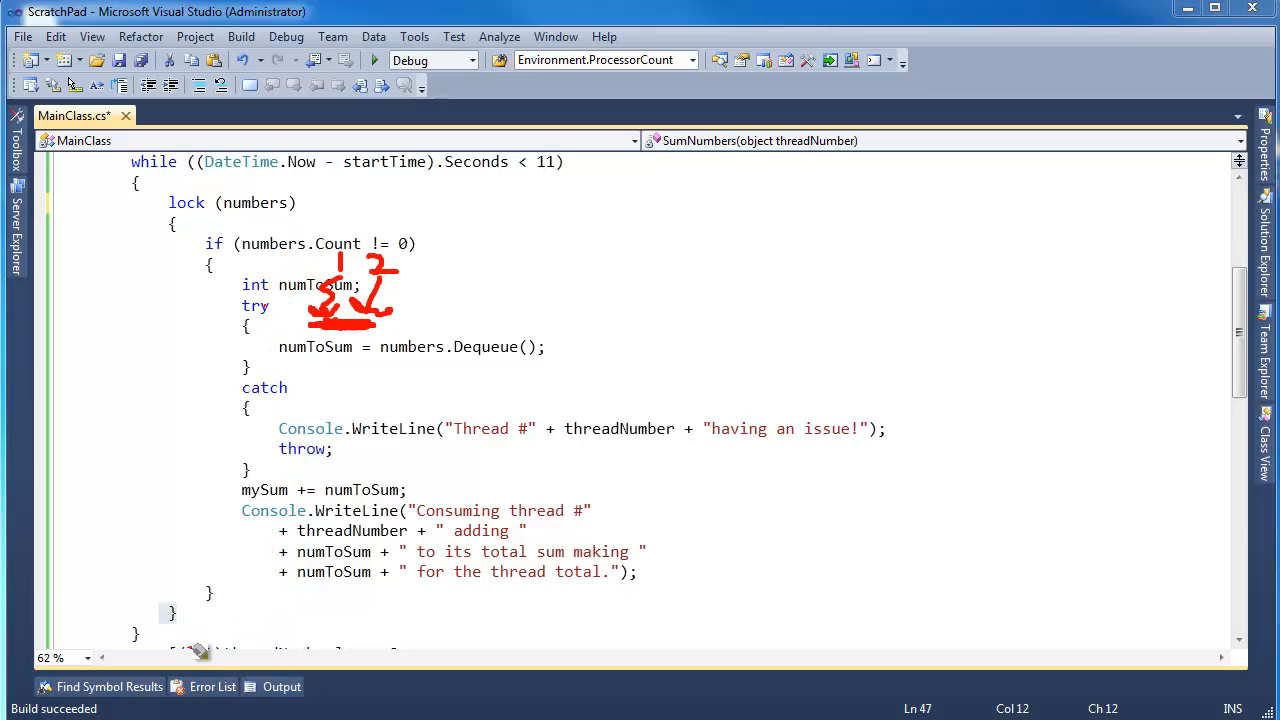
mouse_move(700, 265)
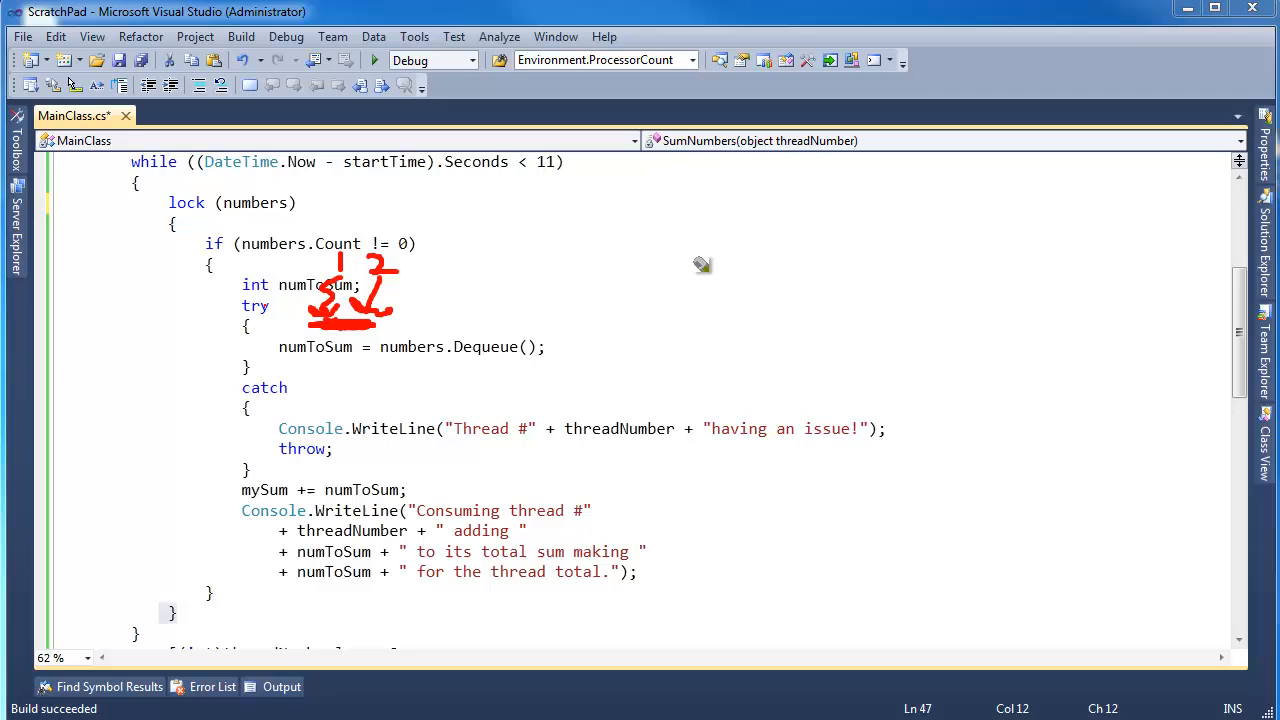
mouse_move(700, 238)
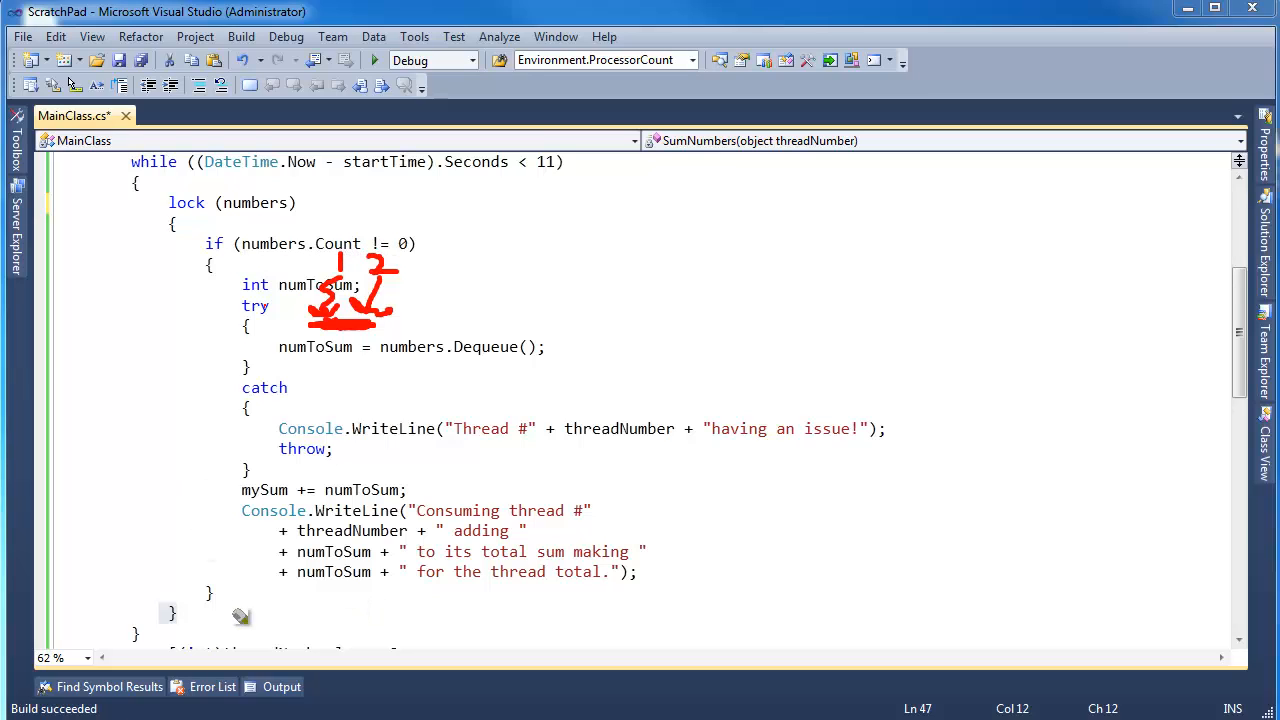
mouse_move(195, 232)
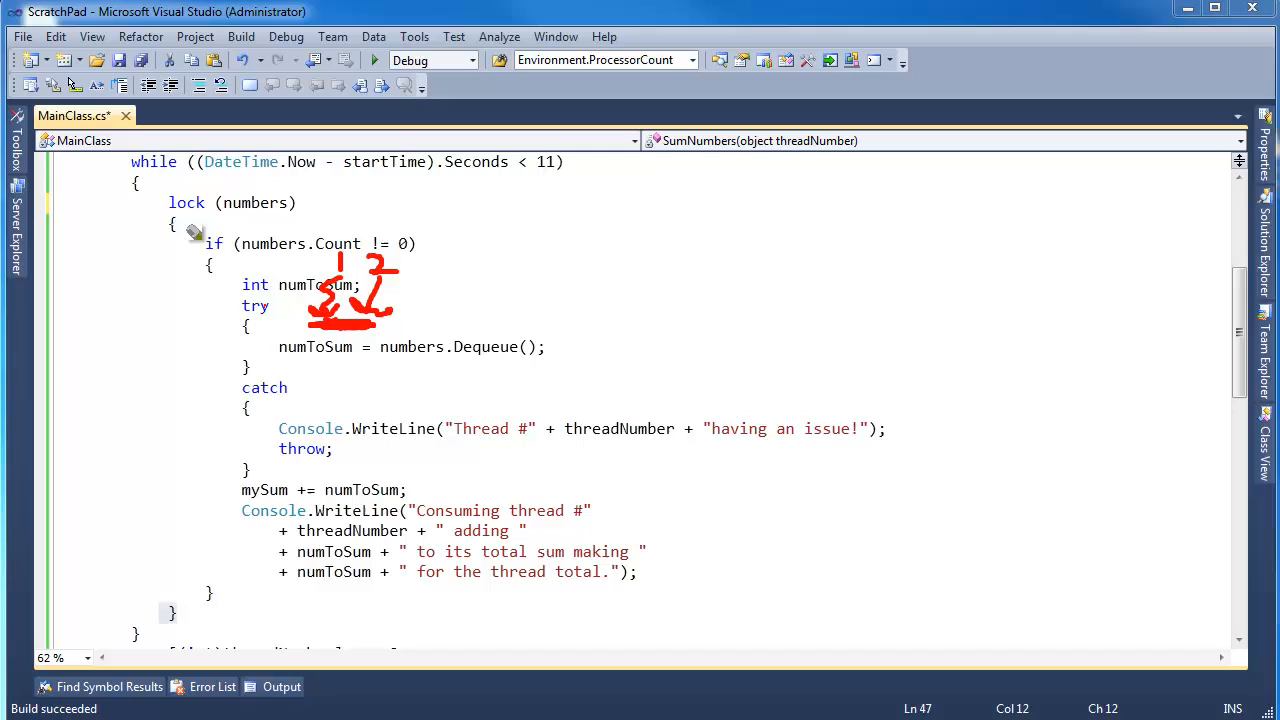
mouse_move(288, 162)
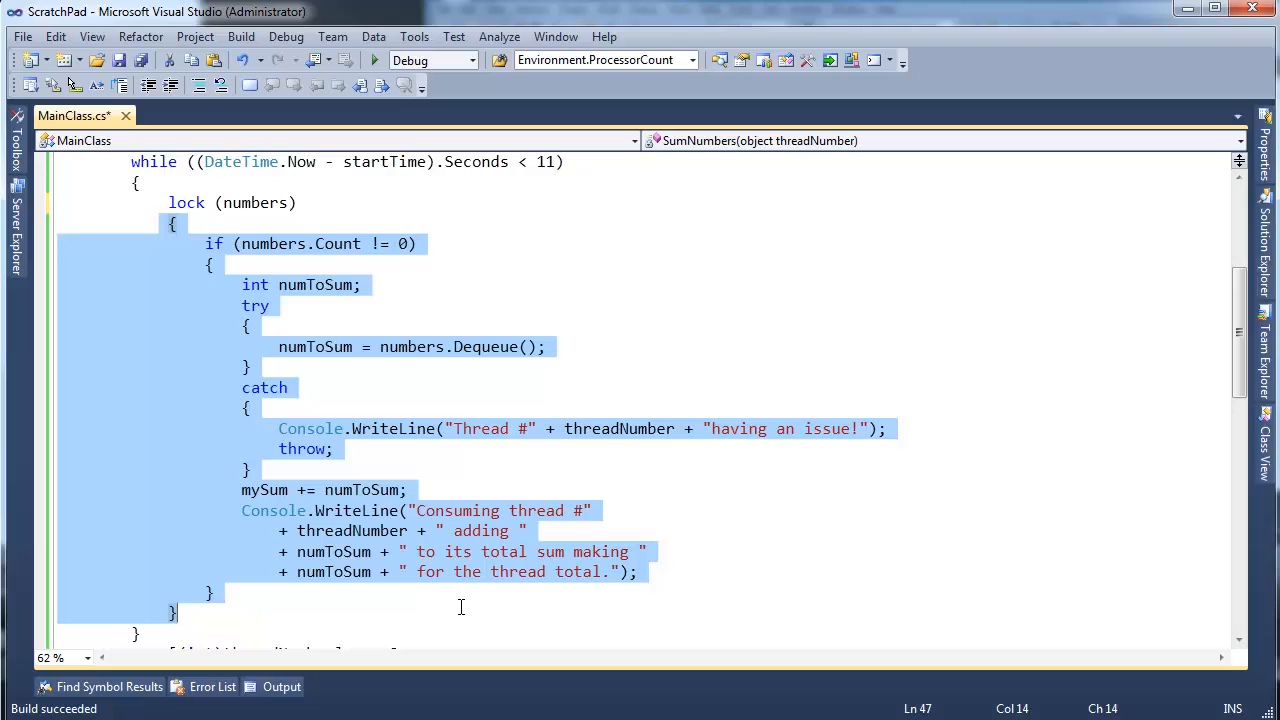
left_click(238, 261)
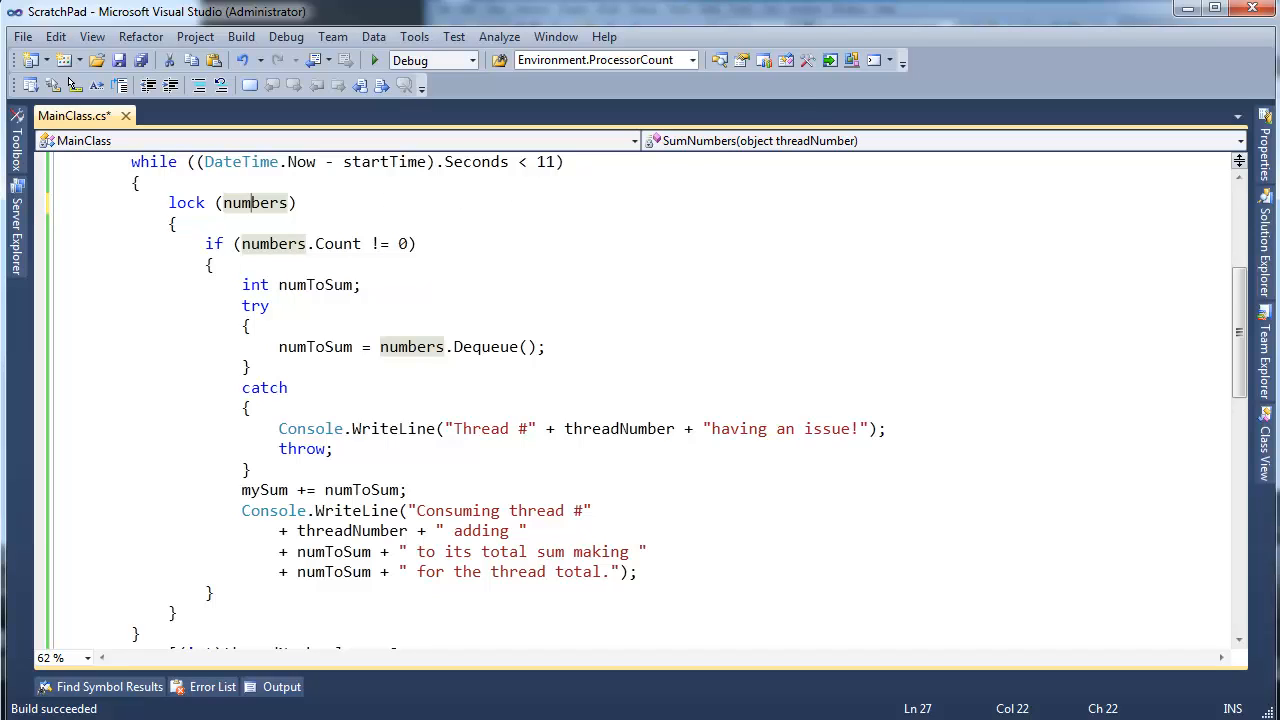
left_click_drag(785, 210, 760, 265)
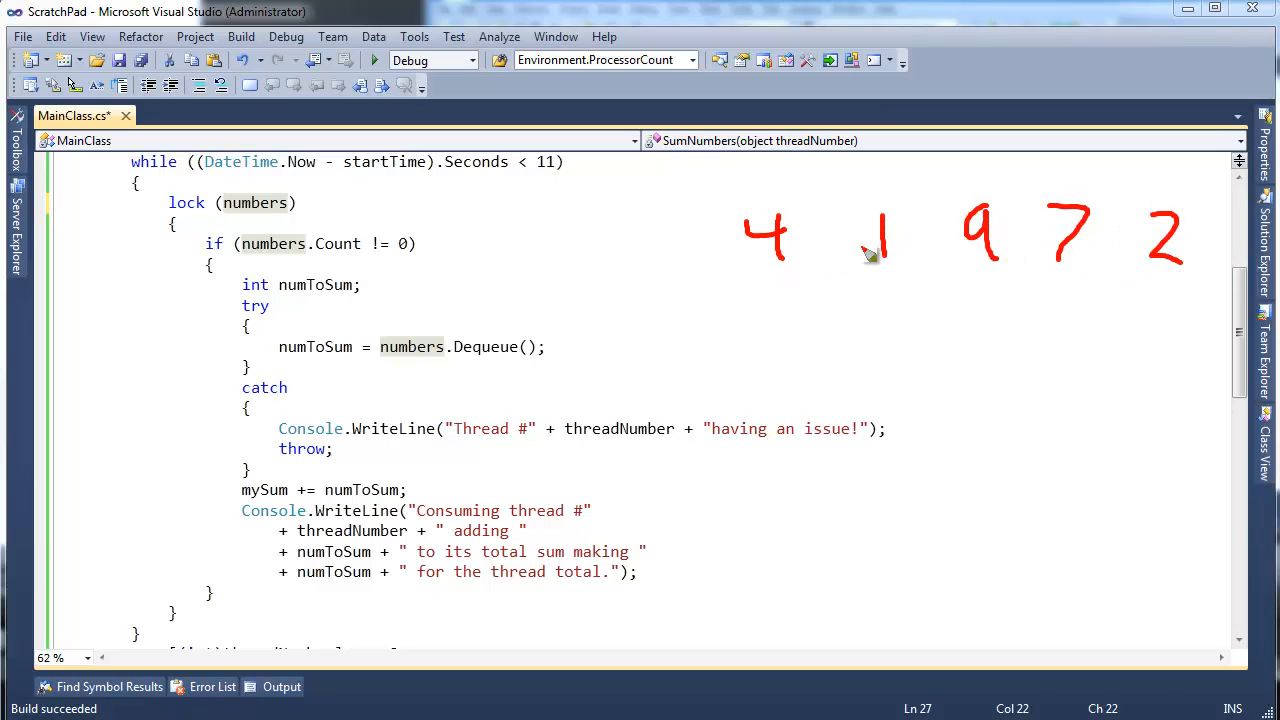
mouse_move(878, 248)
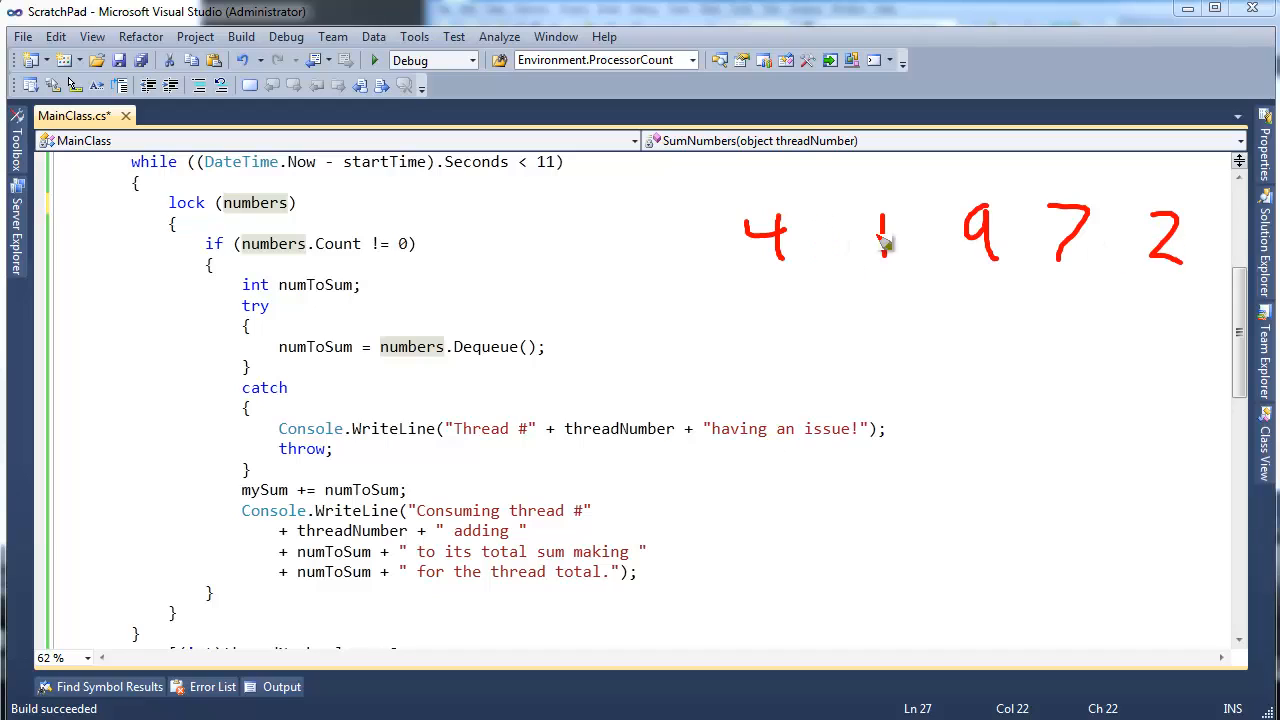
mouse_move(1103, 255)
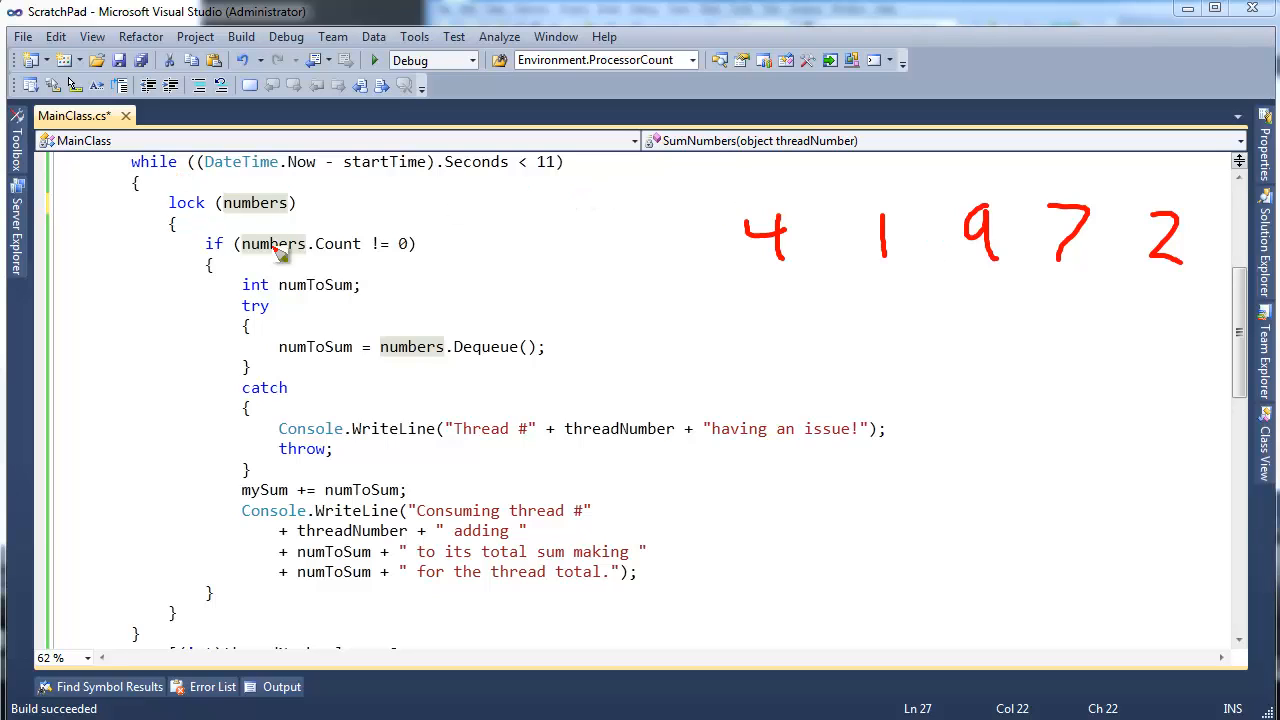
mouse_move(268, 207)
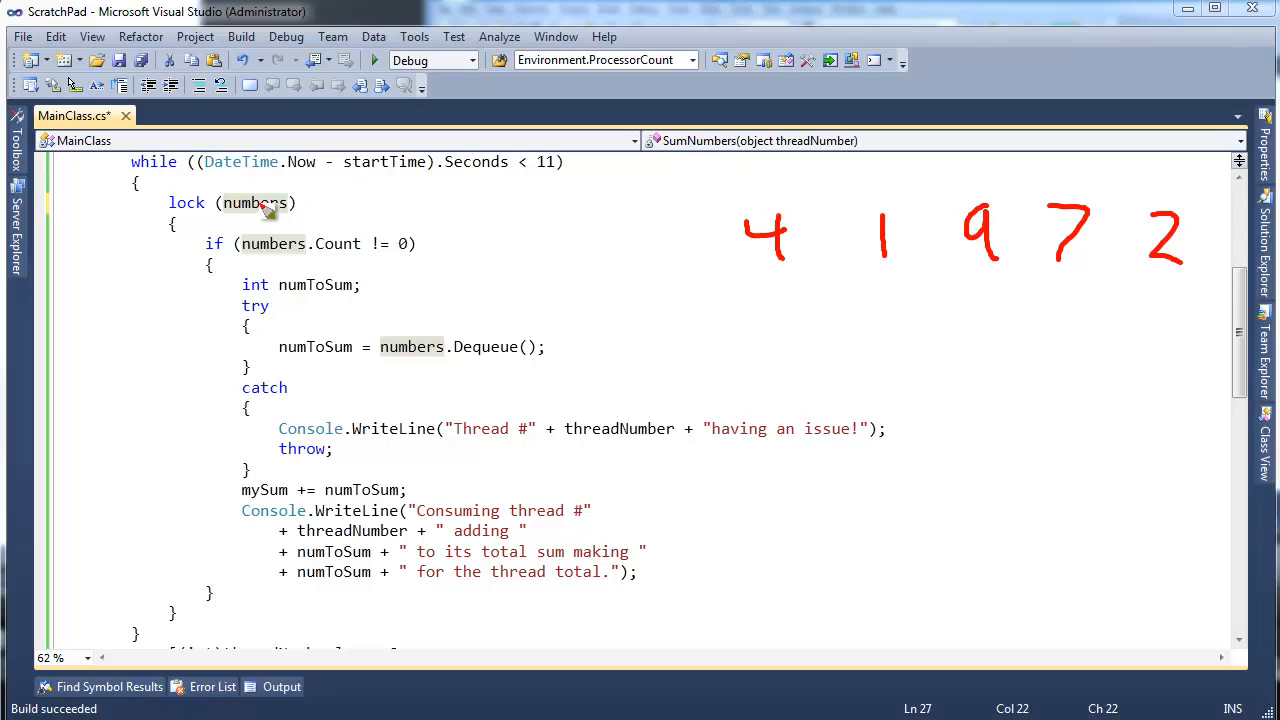
mouse_move(413, 352)
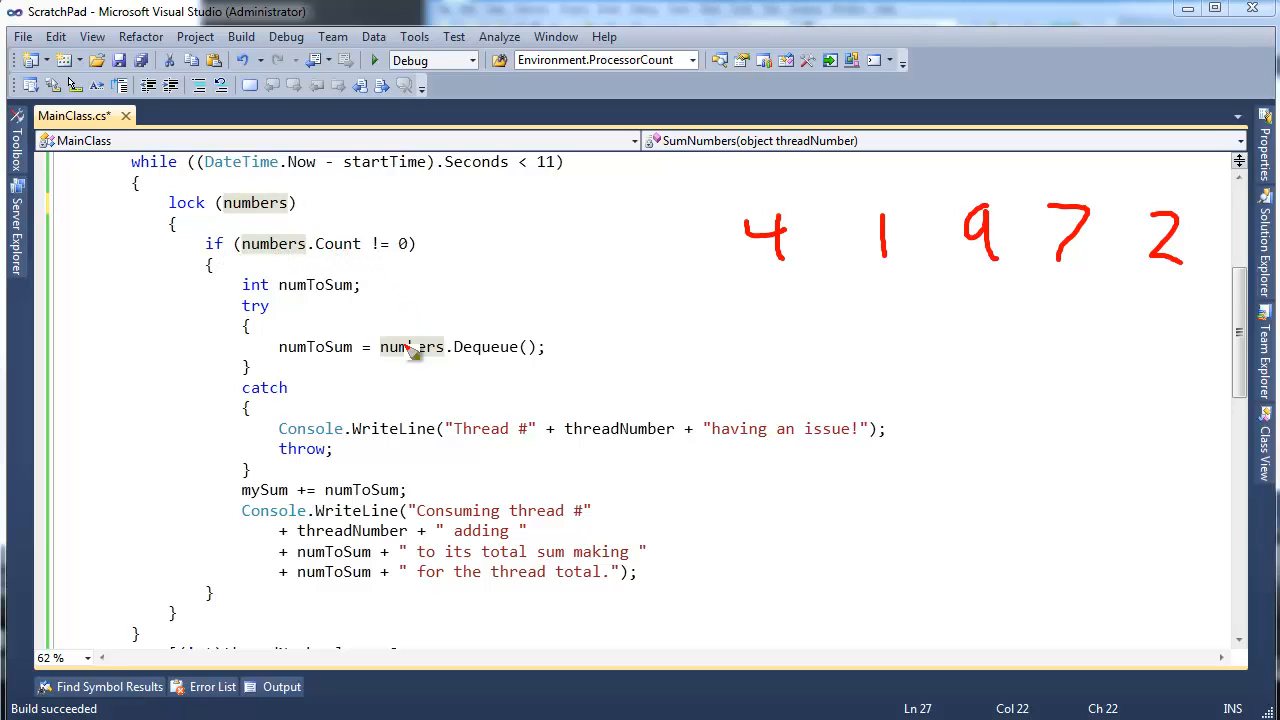
mouse_move(435, 362)
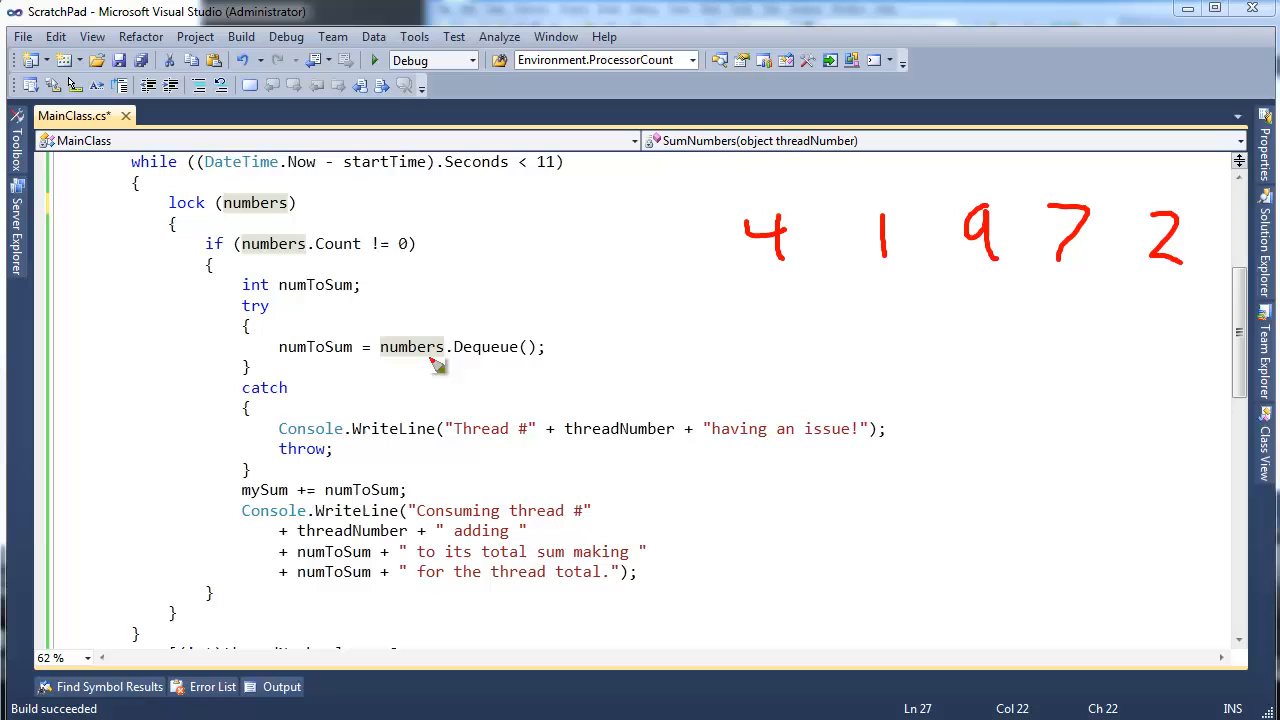
mouse_move(440, 363)
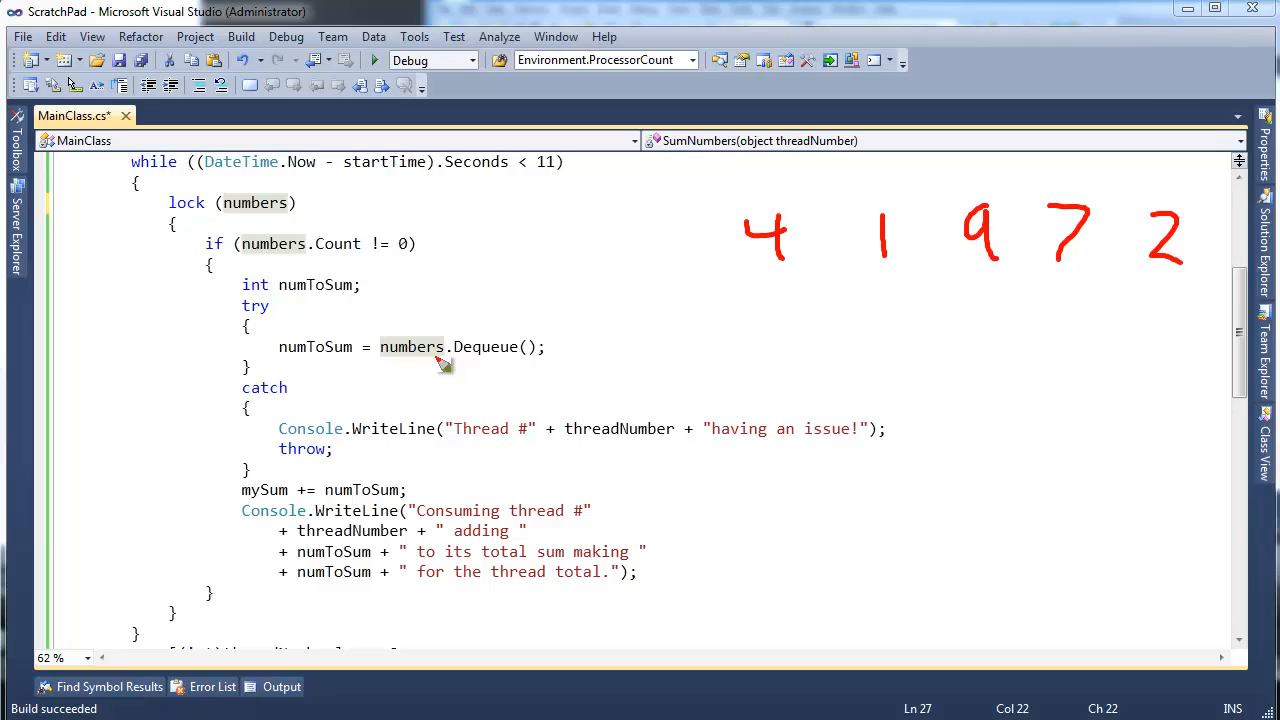
mouse_move(790, 222)
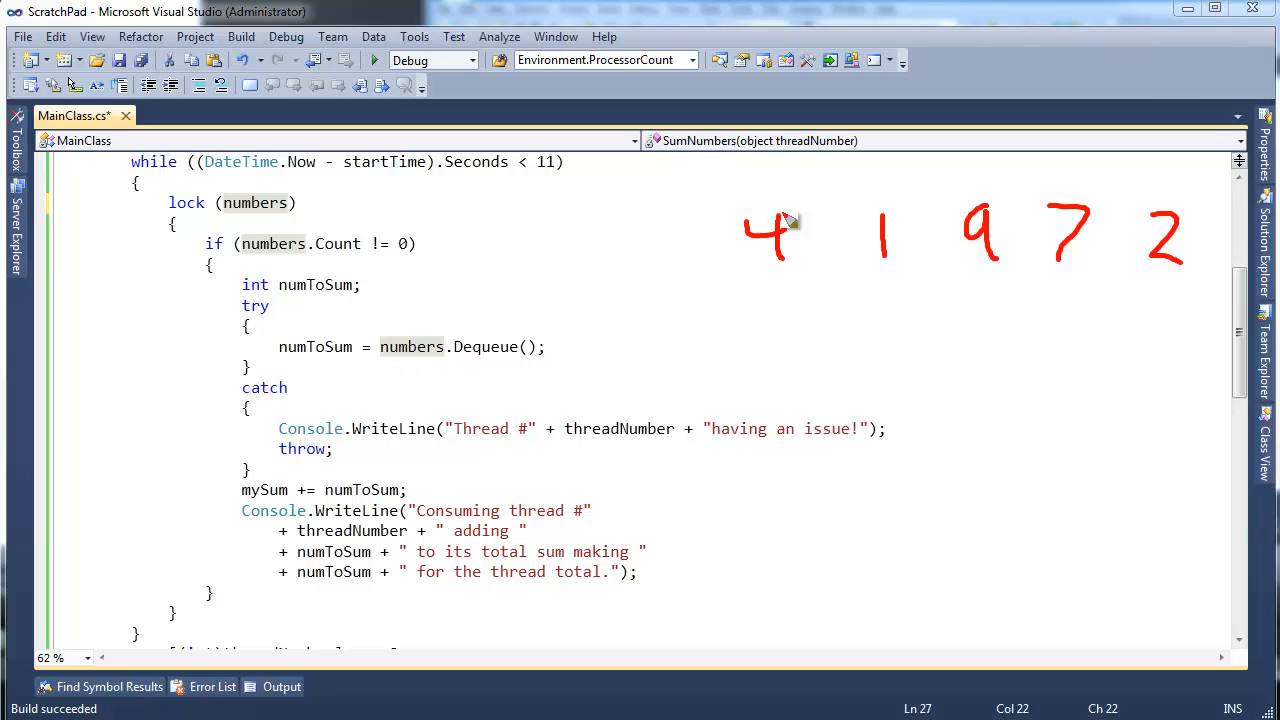
left_click_drag(745, 215, 800, 280)
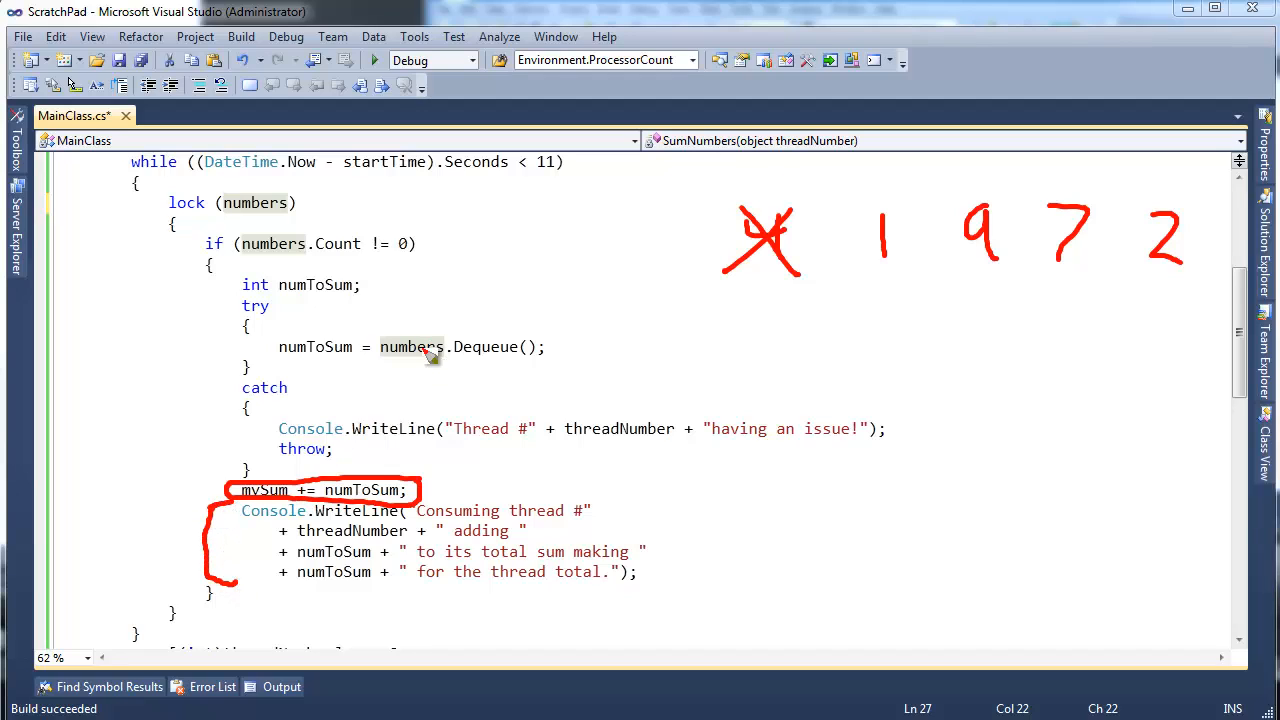
mouse_move(448, 372)
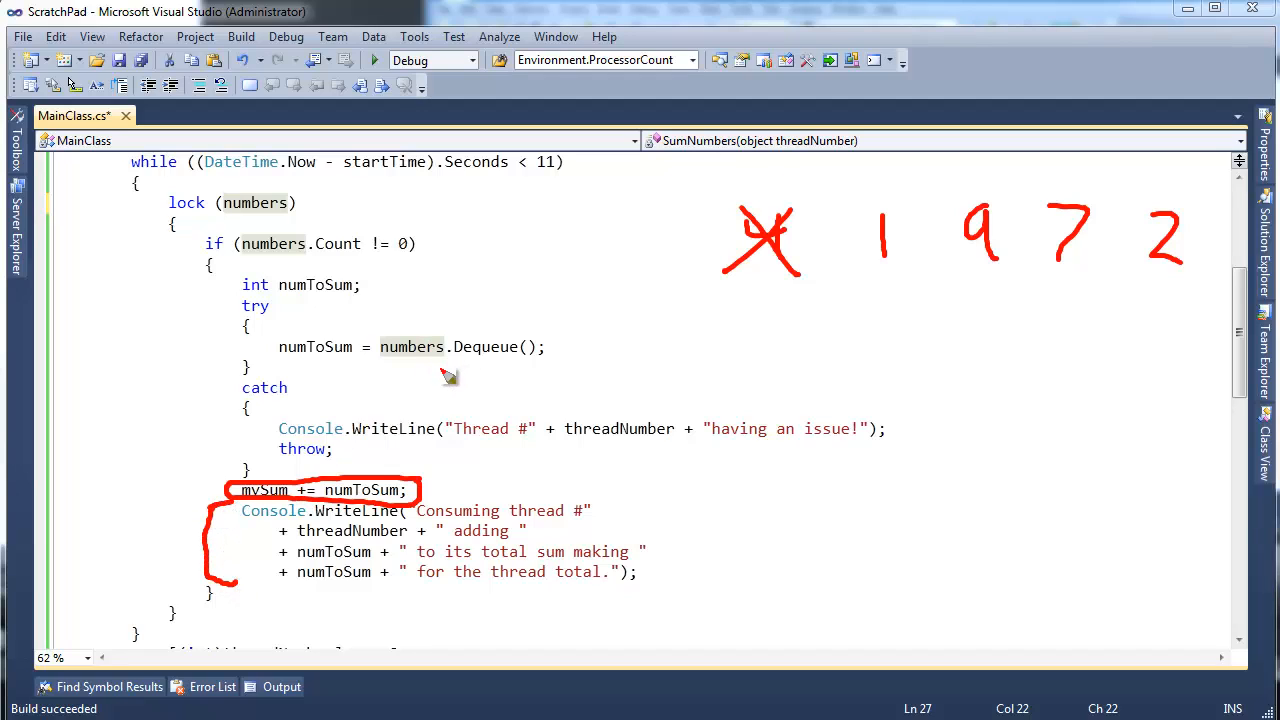
mouse_move(470, 375)
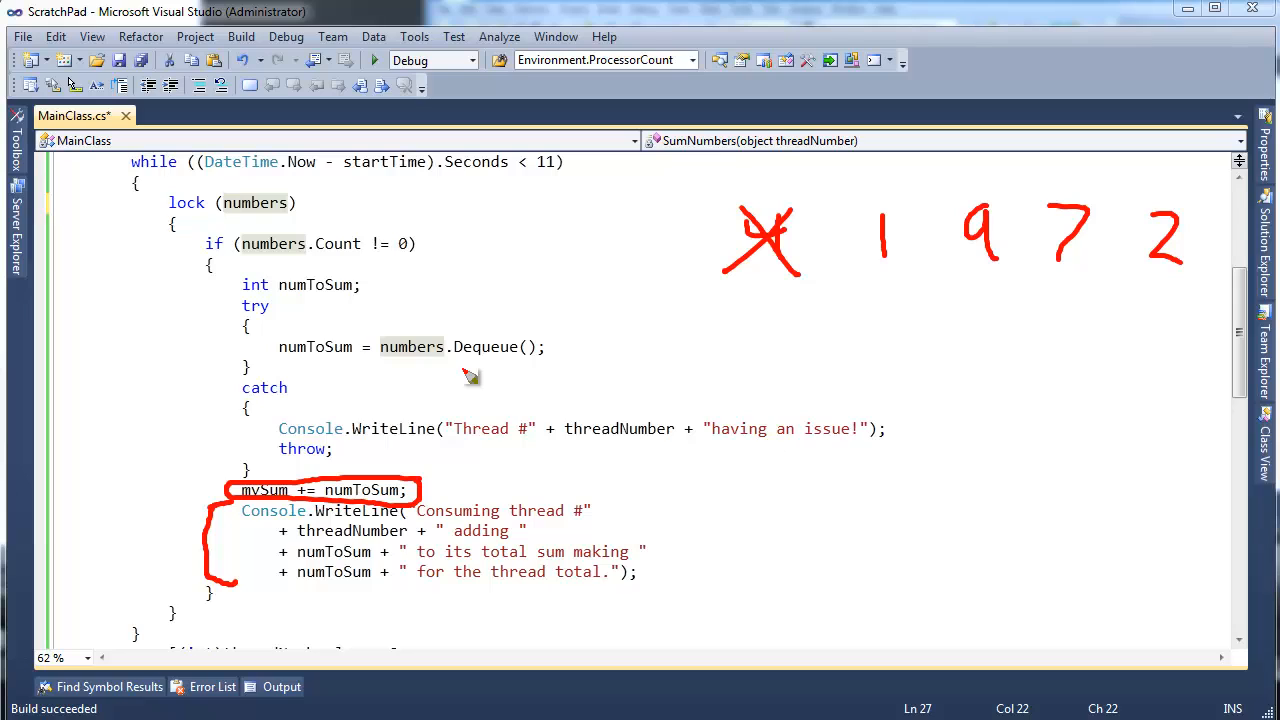
mouse_move(205, 417)
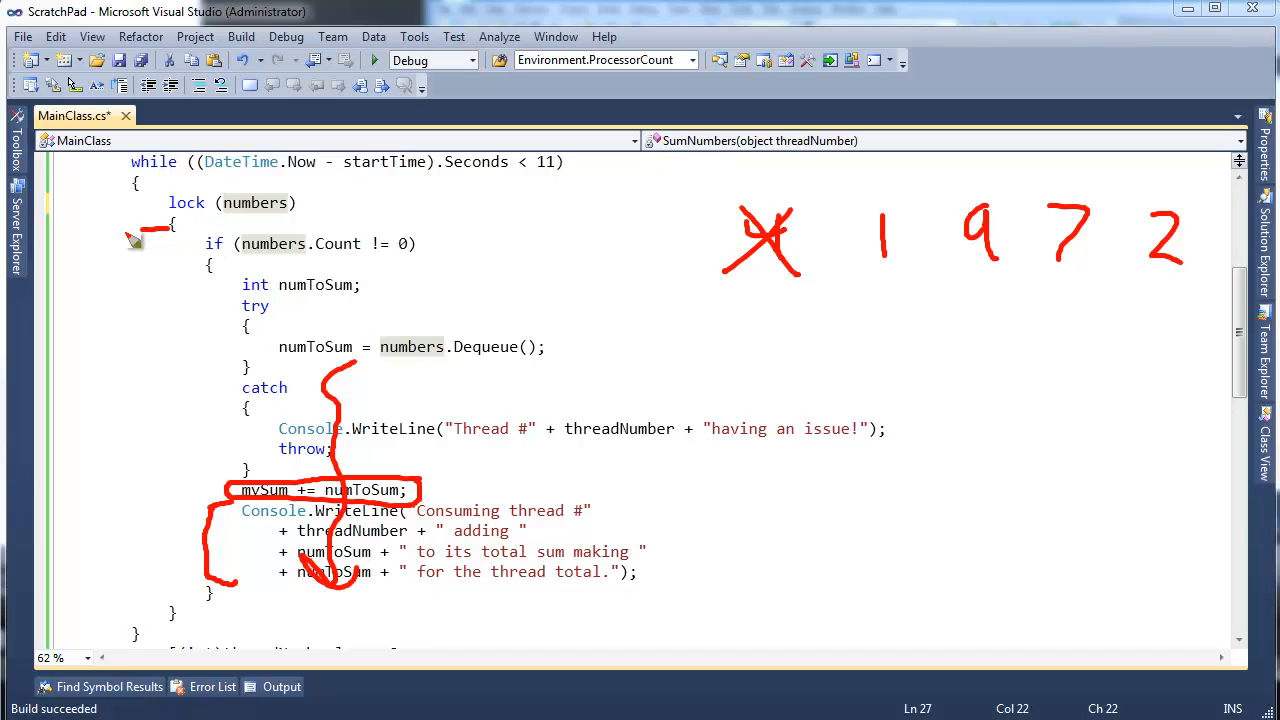
left_click_drag(135, 235, 175, 650)
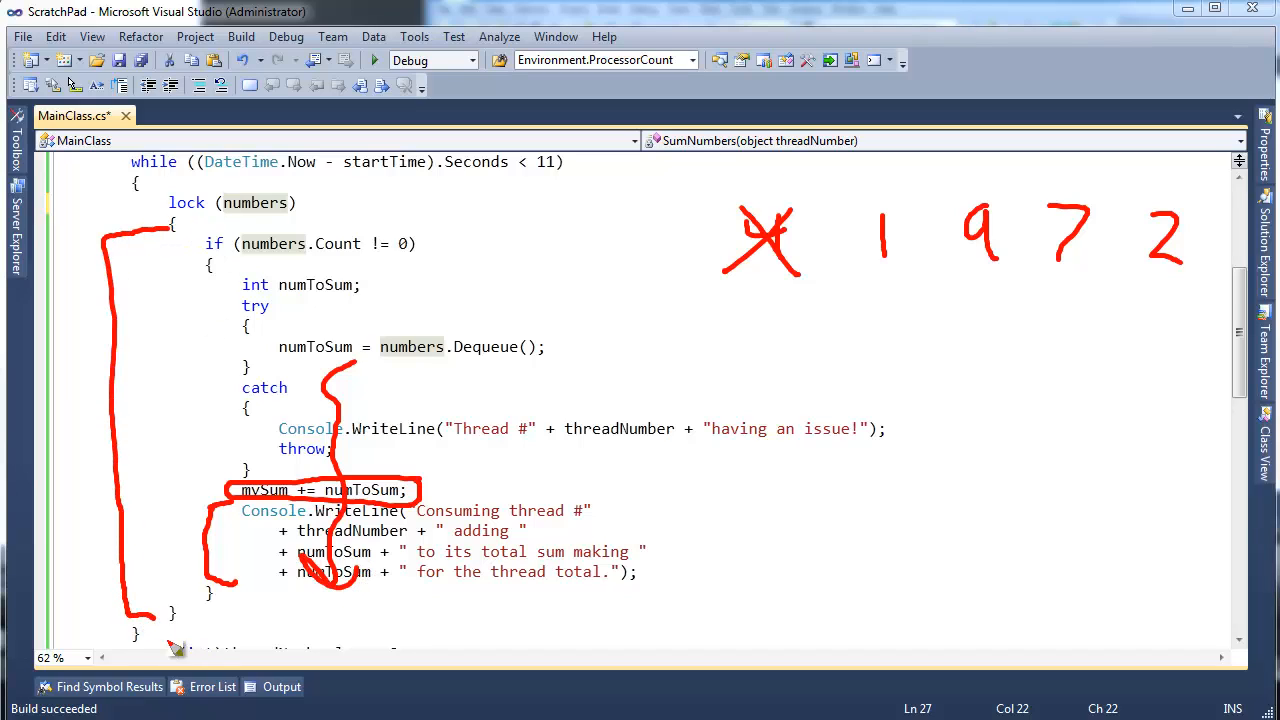
mouse_move(150, 608)
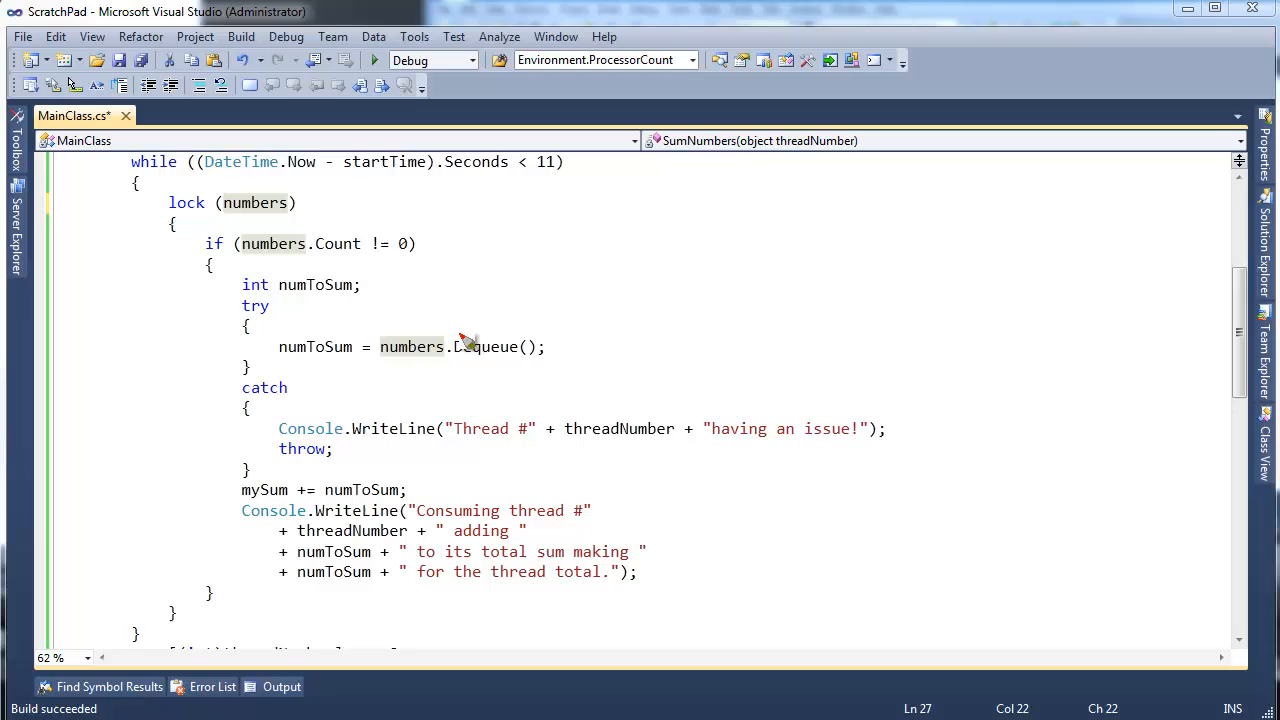
mouse_move(197, 237)
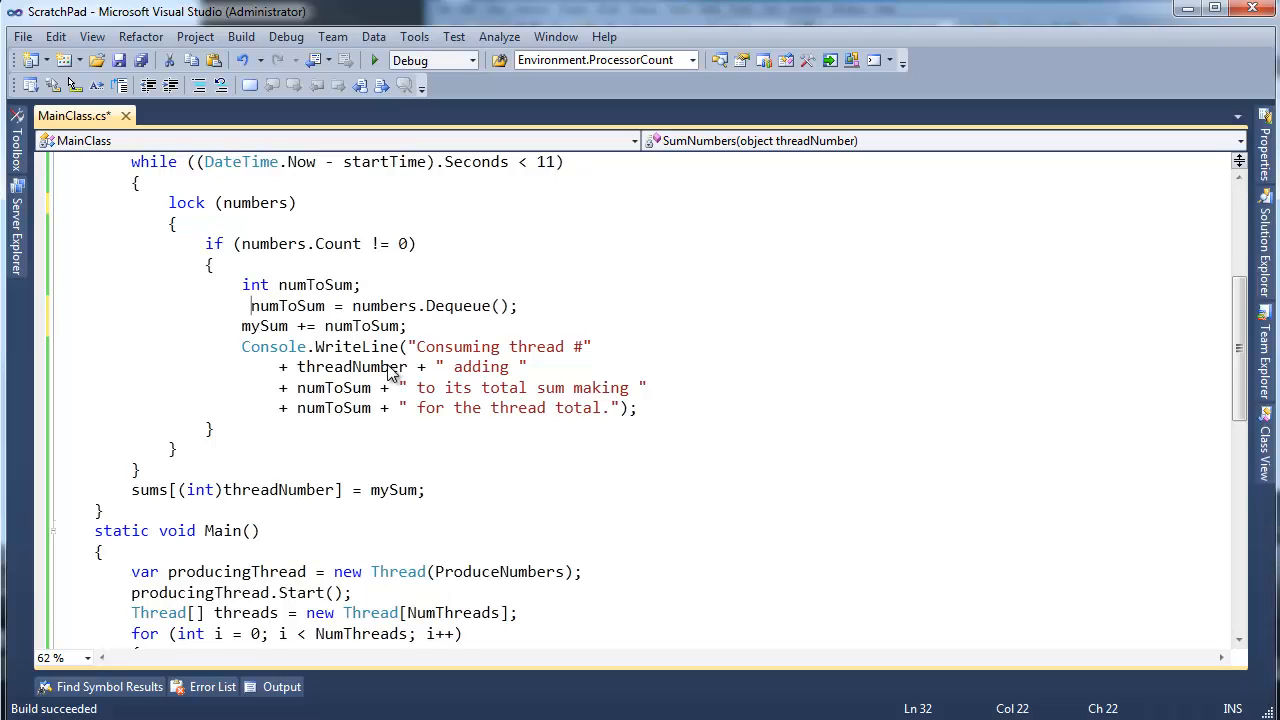
- Select the int numToSum declaration to move it above the Count check
double_click(278, 305)
type("}")
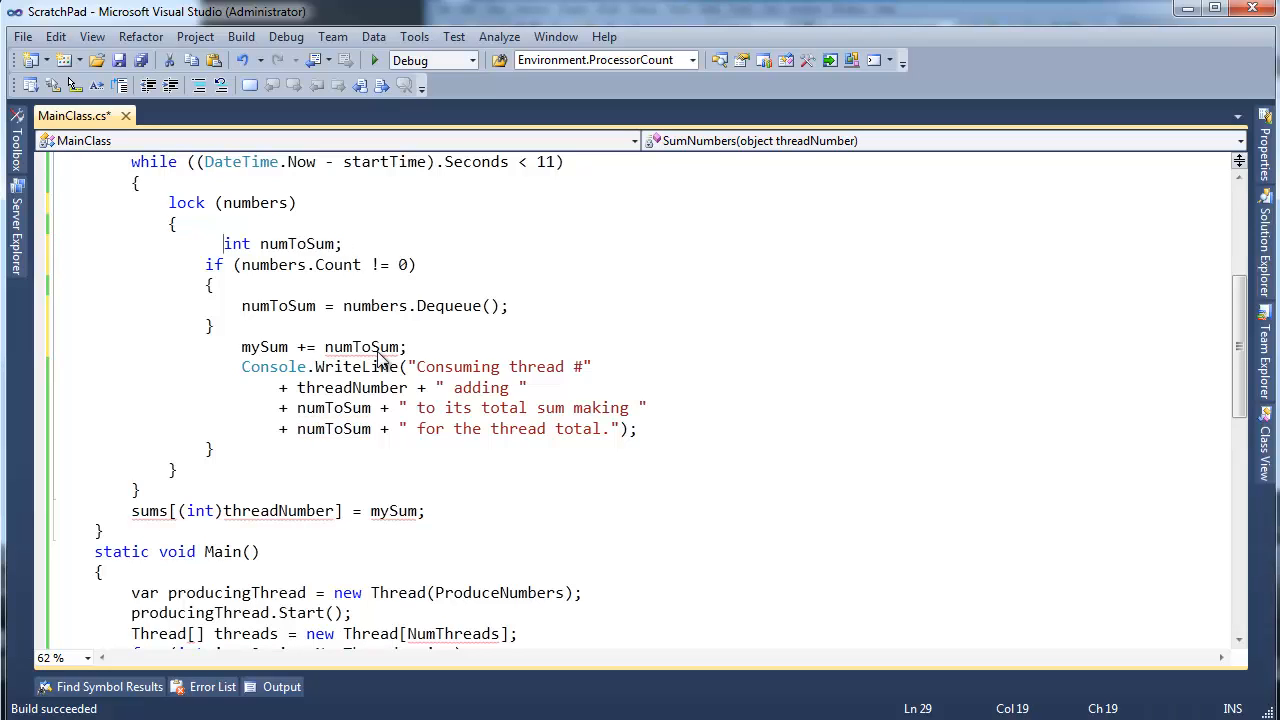
- Initialise numToSum to -1 and close the lock right after the dequeue block
type("= 0")
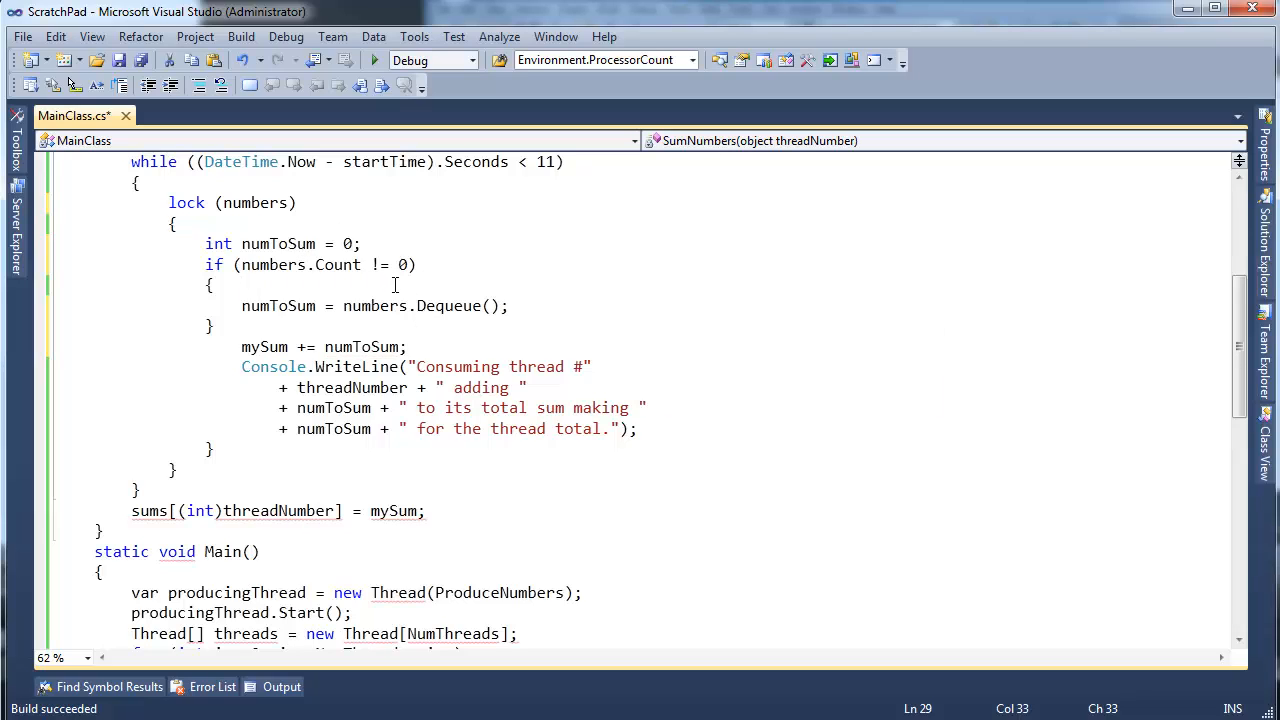
type("-1")
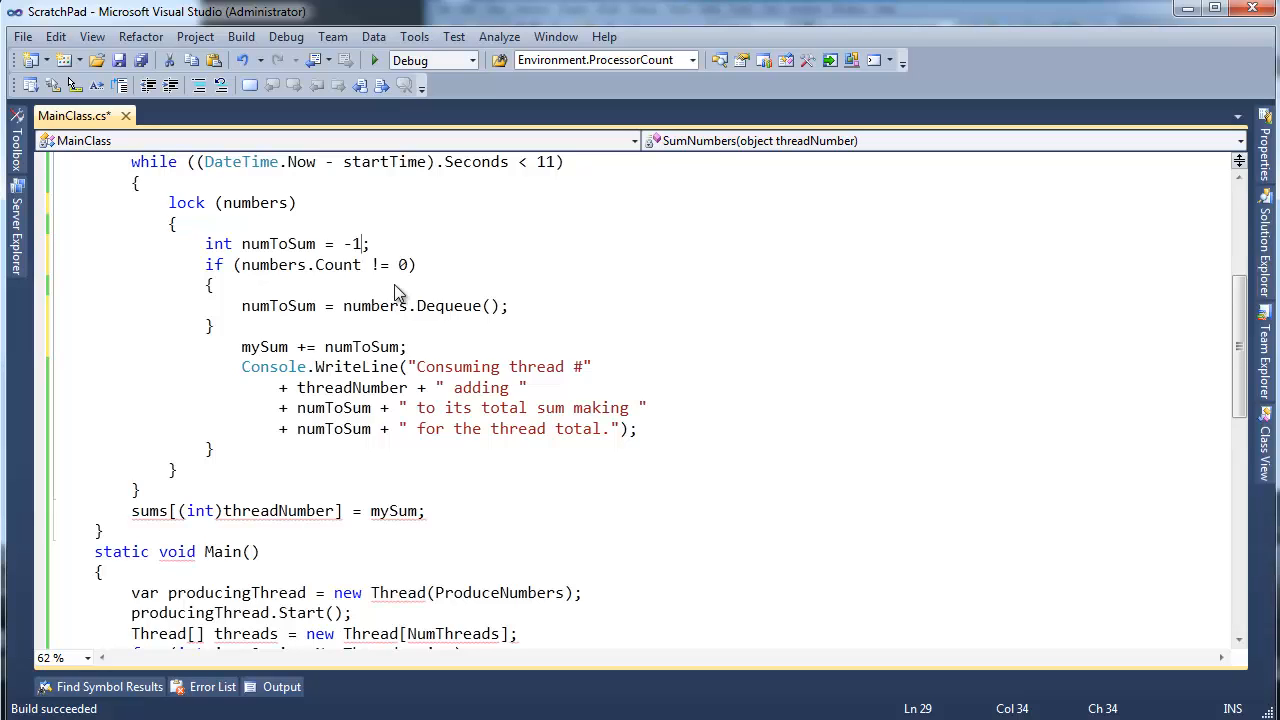
mouse_move(272, 264)
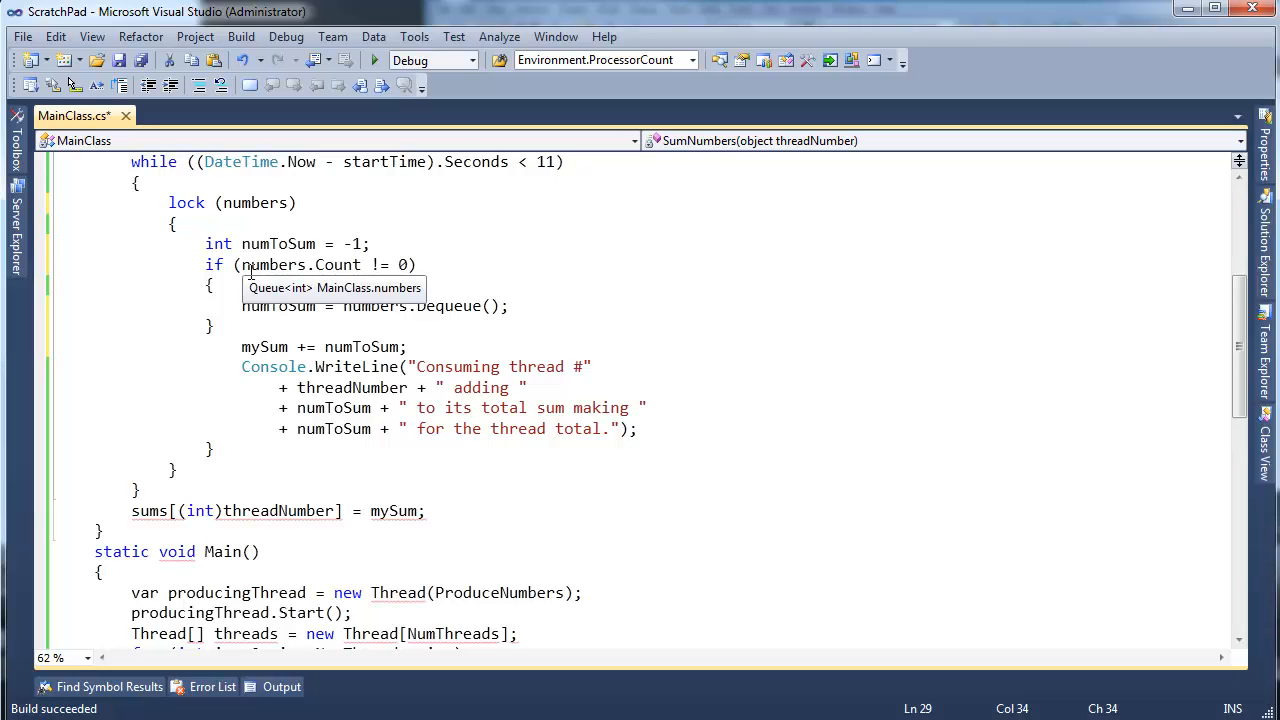
mouse_move(410, 305)
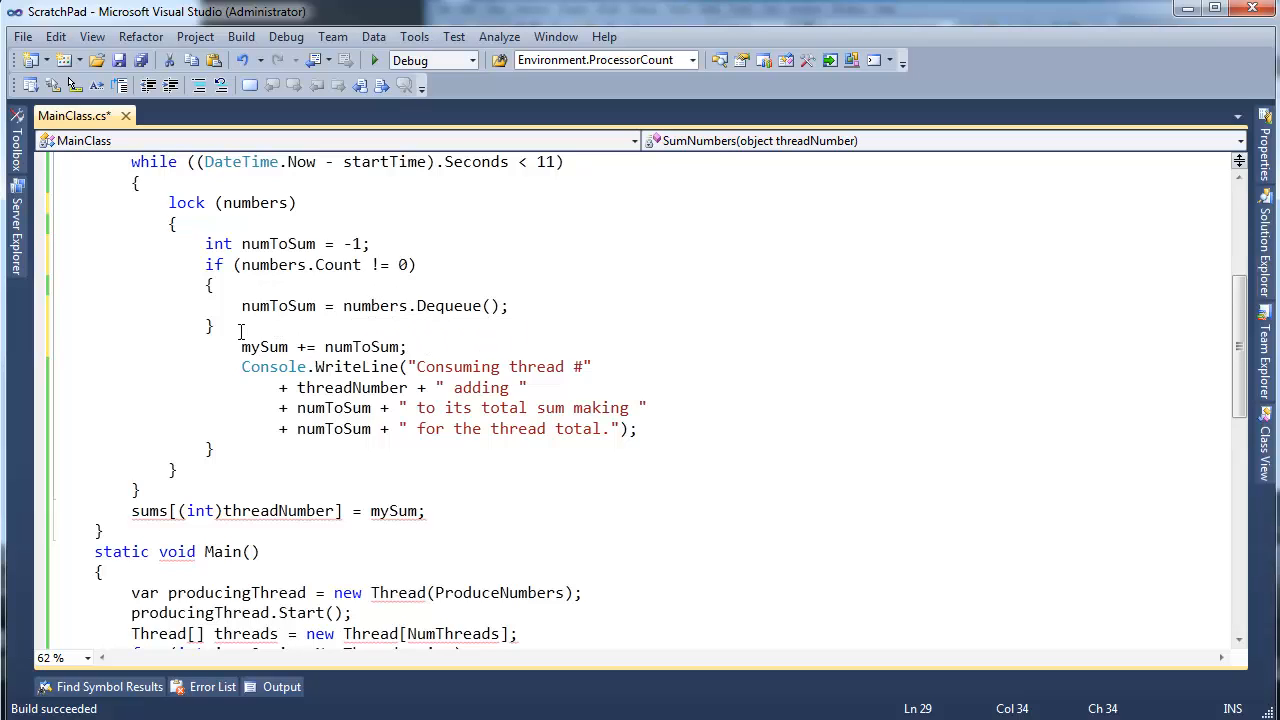
left_click(241, 347)
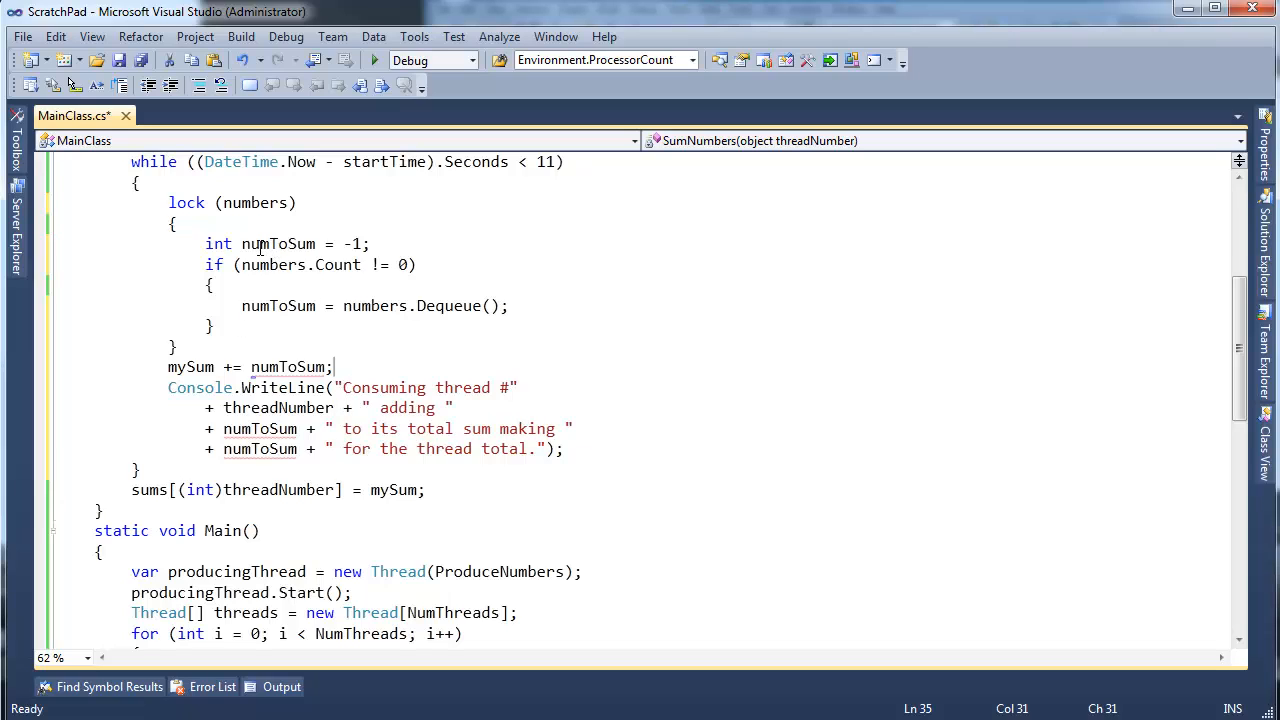
mouse_move(383, 305)
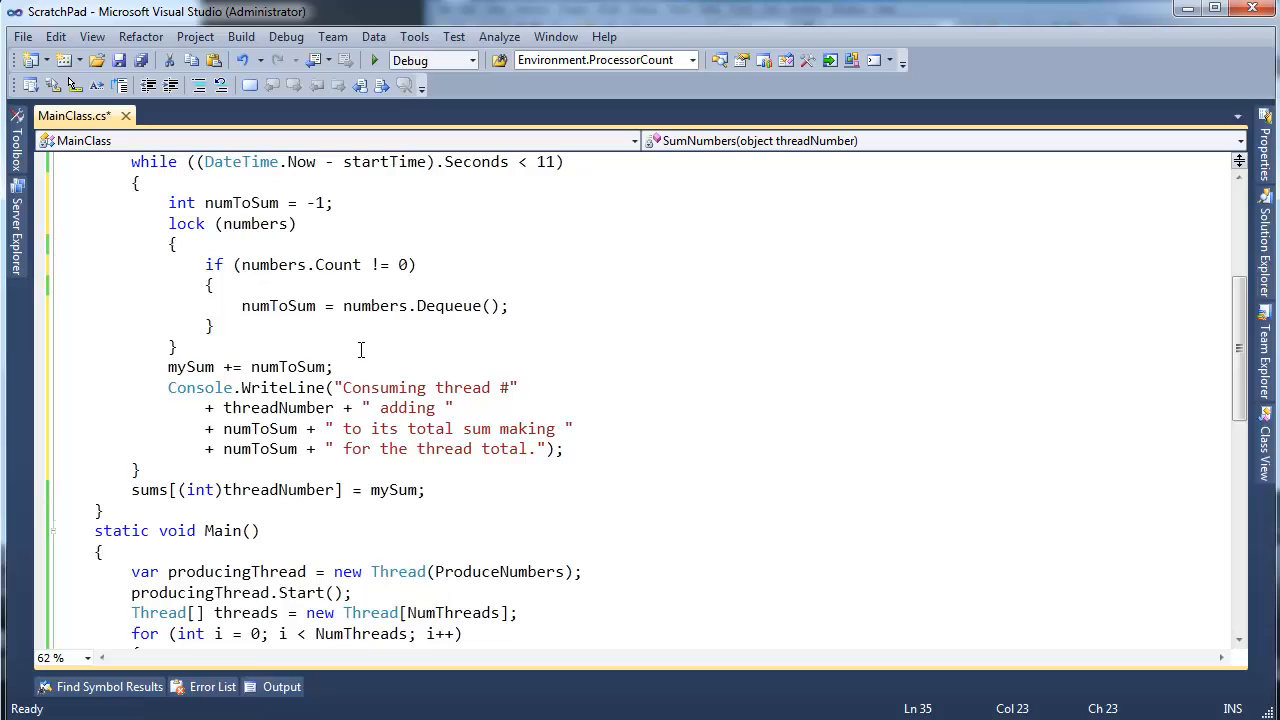
- Wrap mySum += numToSum and the consuming message in if (numToSum != -1)
type("if(numToSum != -1")
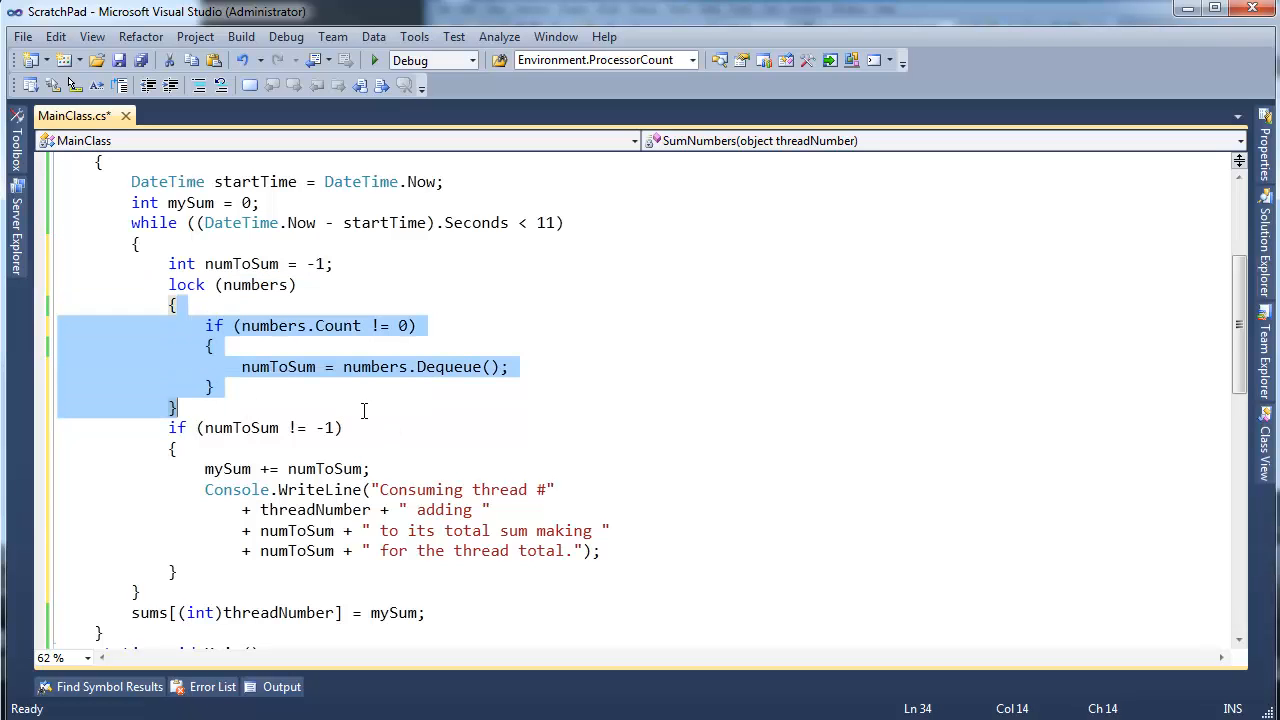
left_click(363, 410)
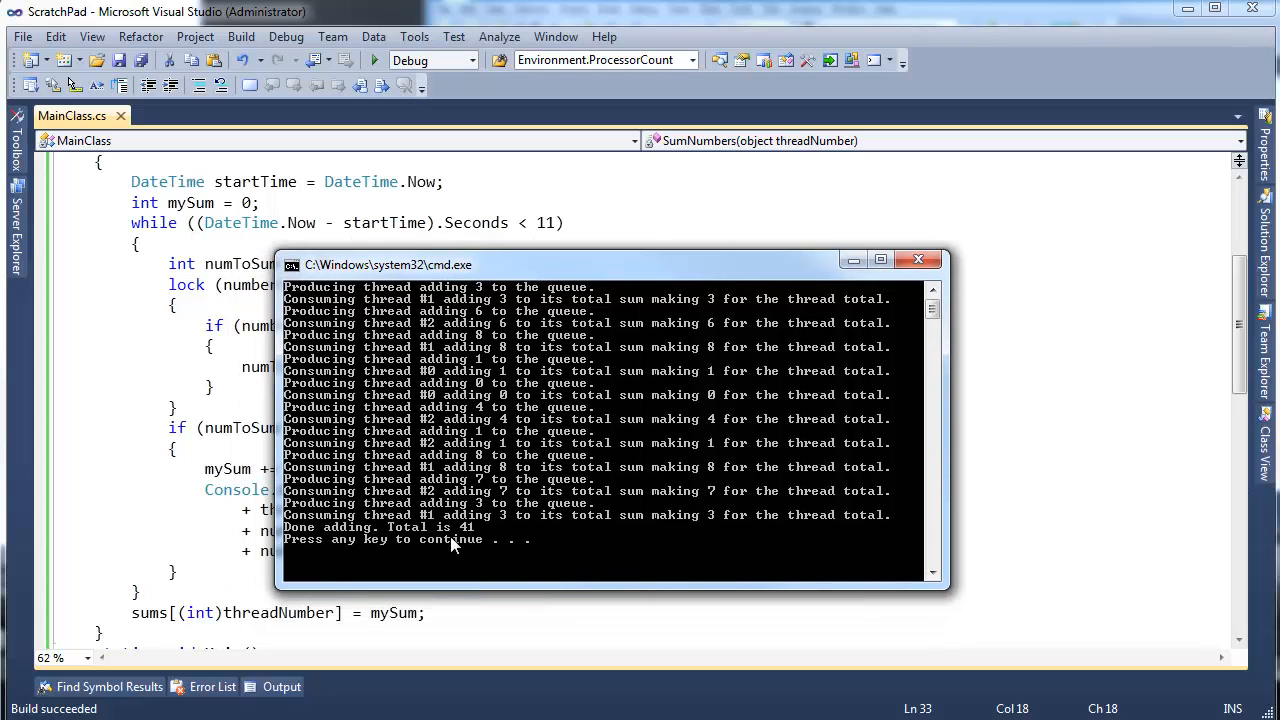
mouse_move(477, 537)
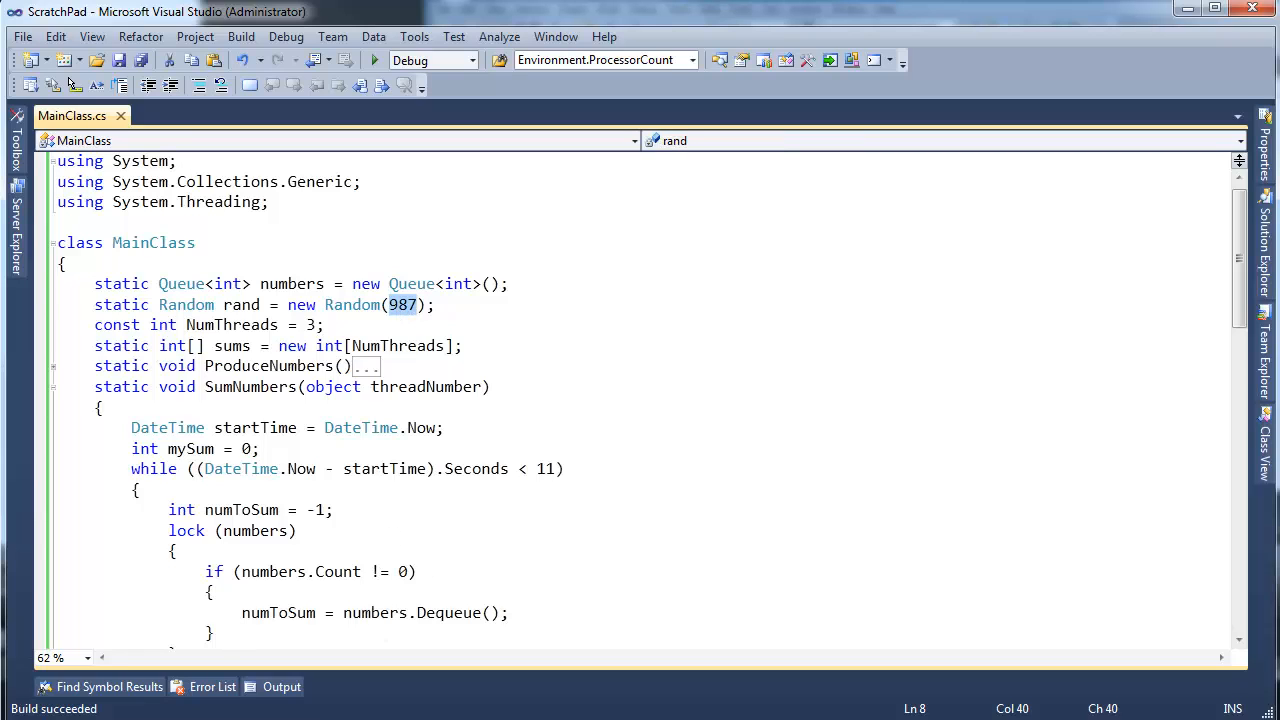
- Run the program again and review the producing and consuming thread output
left_click(374, 60)
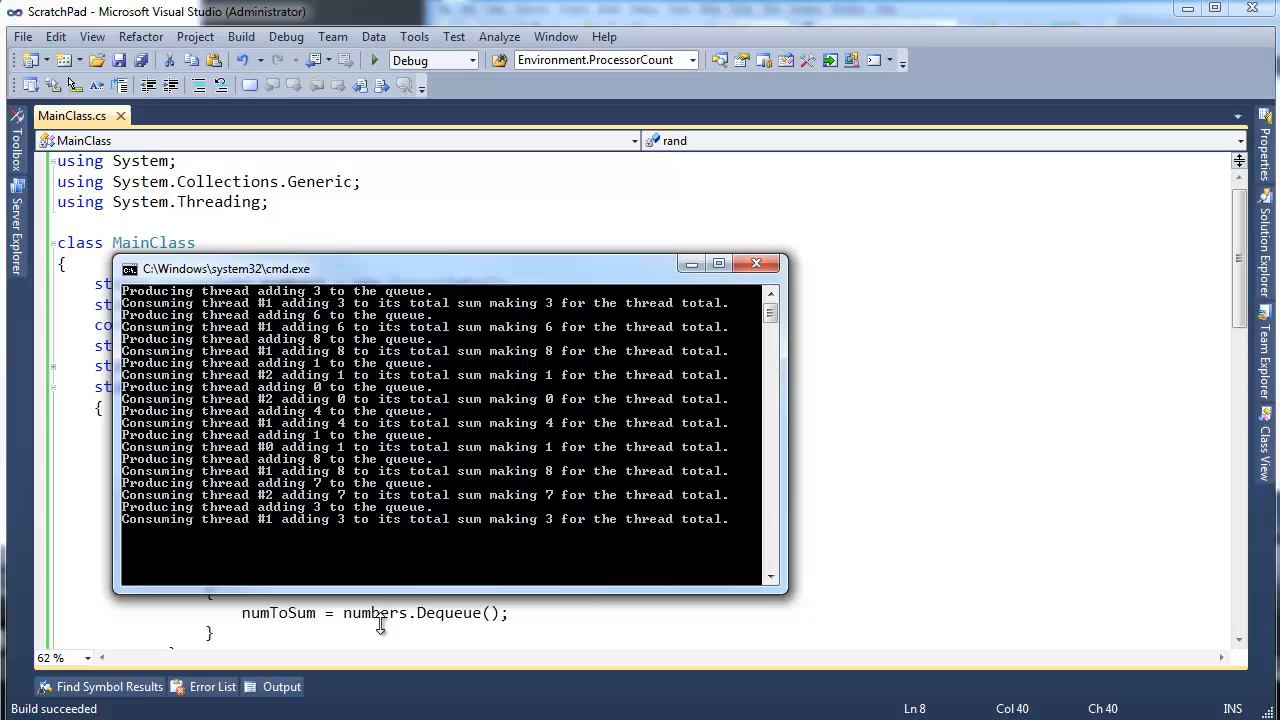